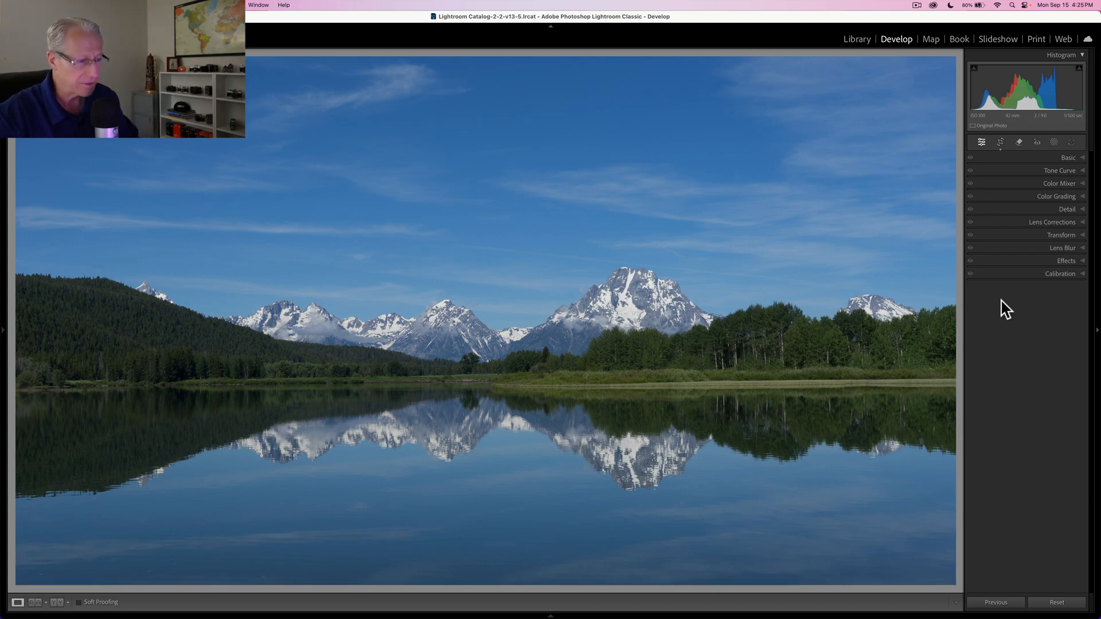
mouse_move(1025, 206)
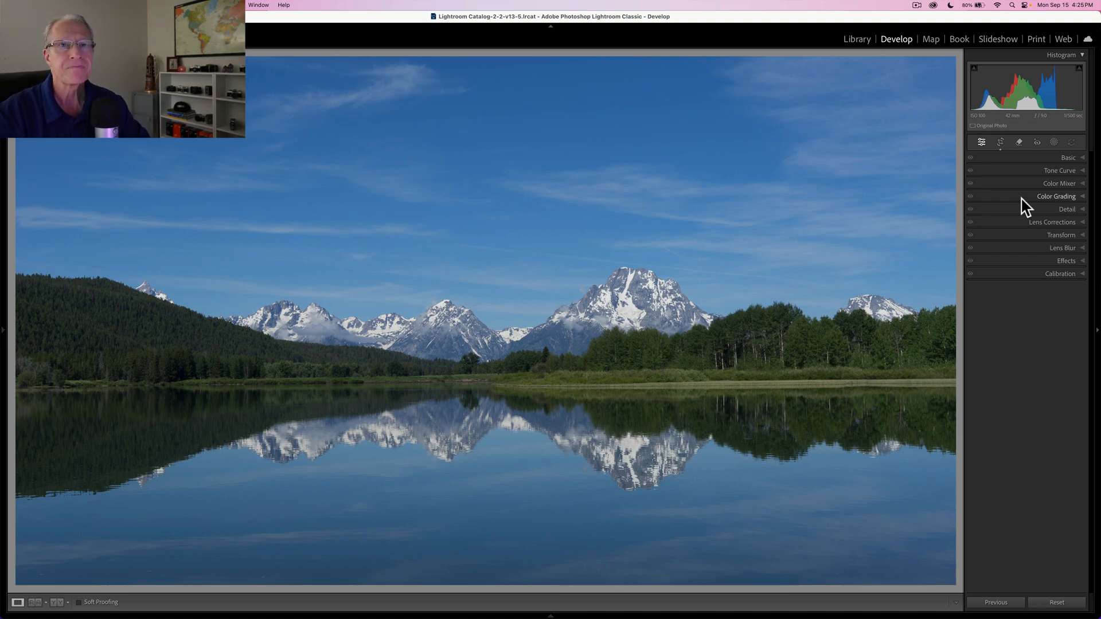
- Expand the Basic panel to reach the tone and presence sliders for the lake photo
click(1067, 157)
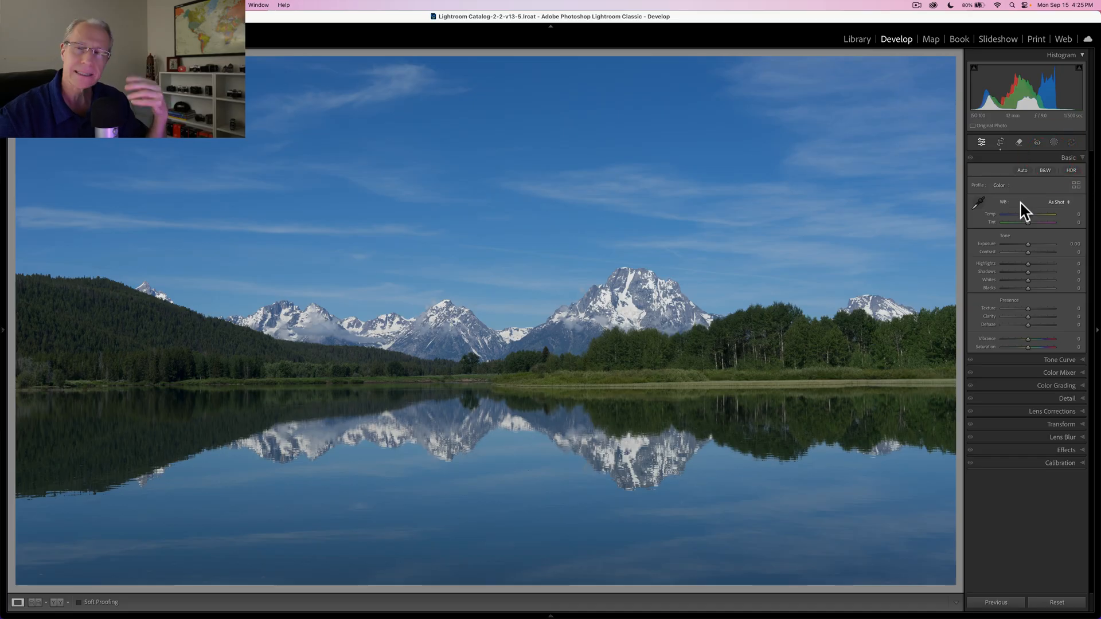
click(1046, 170)
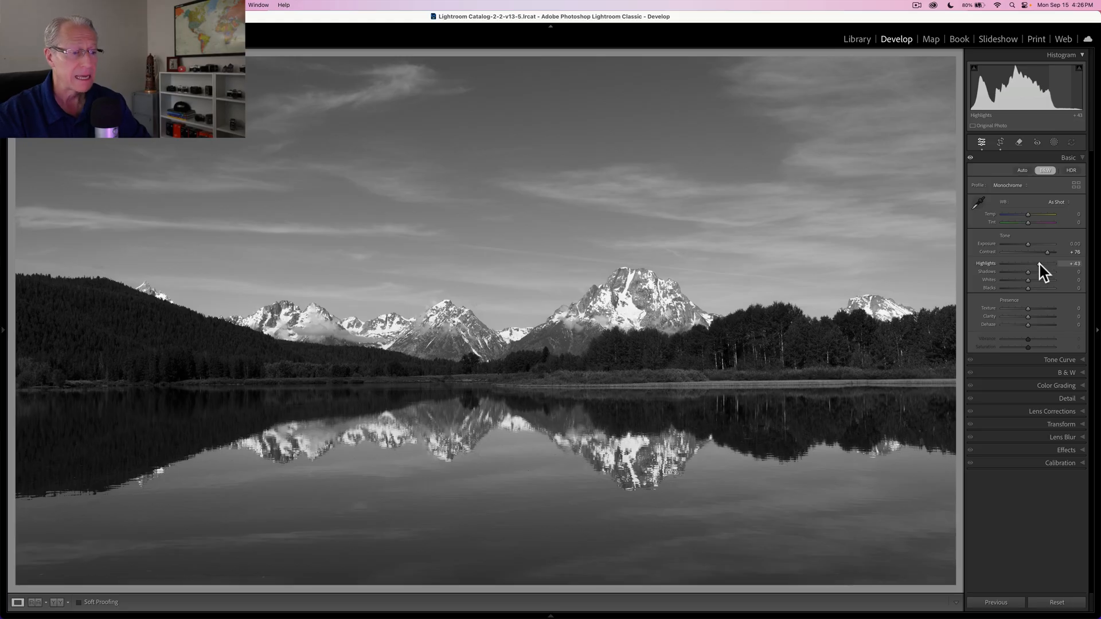
mouse_move(1027, 274)
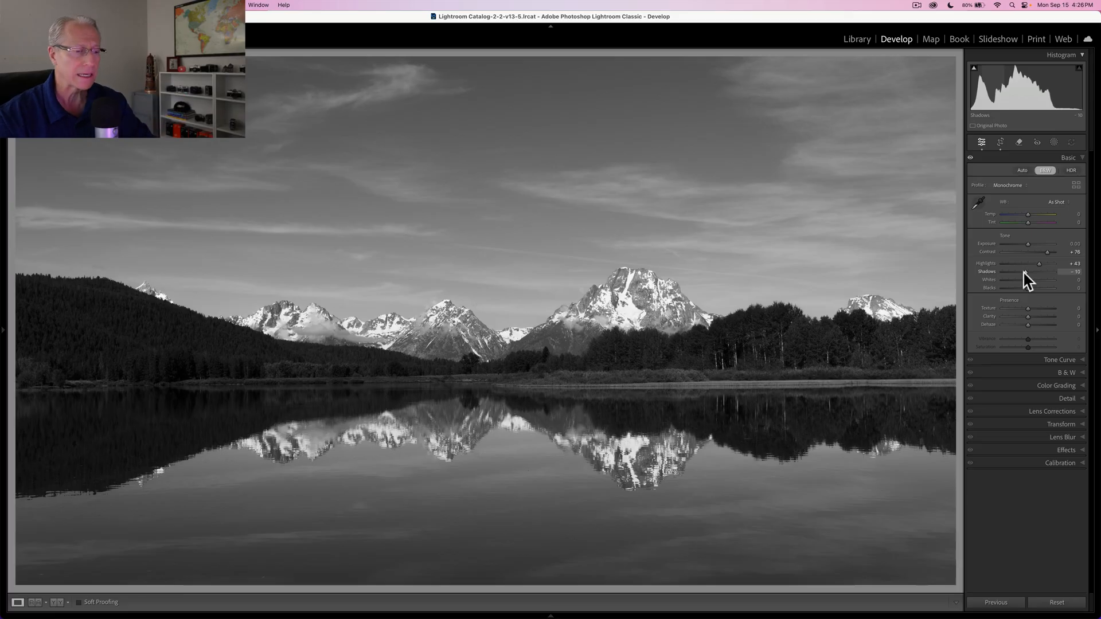
mouse_move(1032, 280)
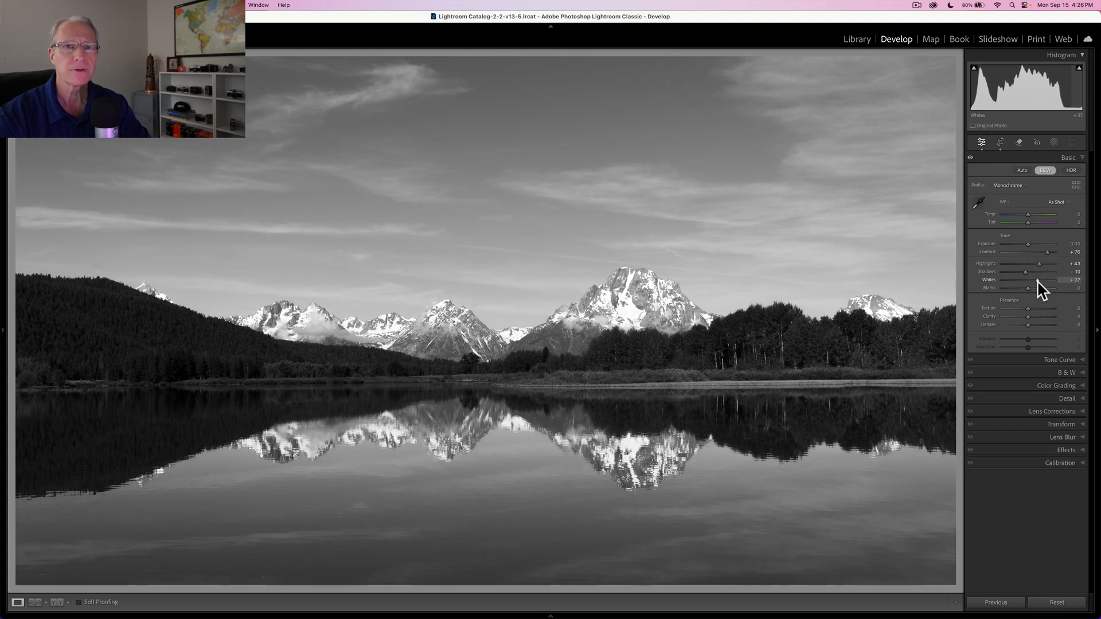
mouse_move(1033, 291)
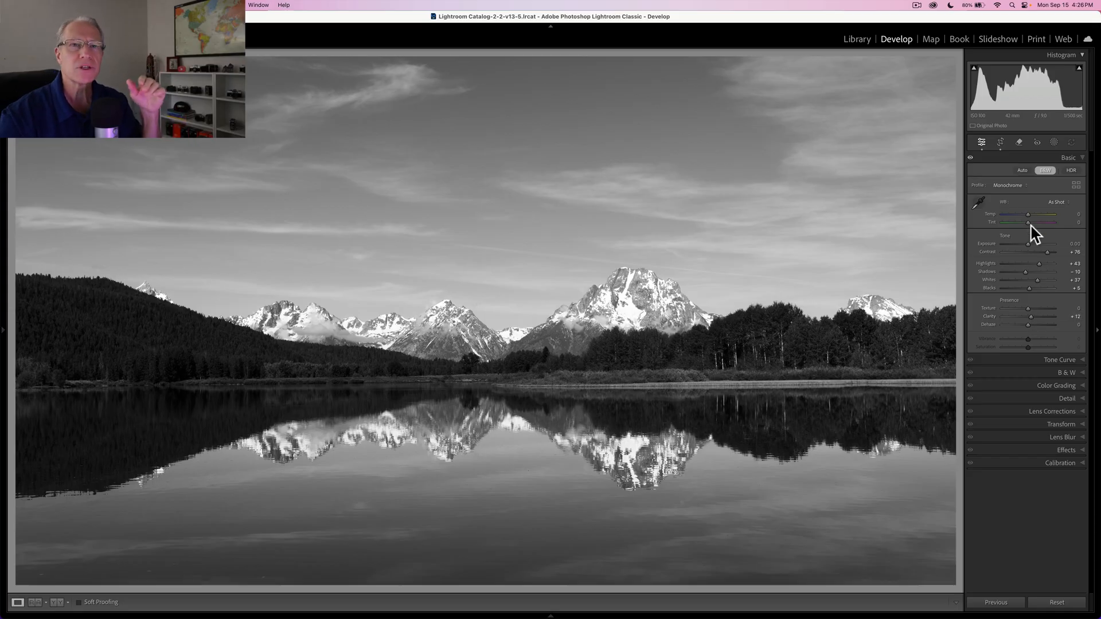
mouse_move(999, 171)
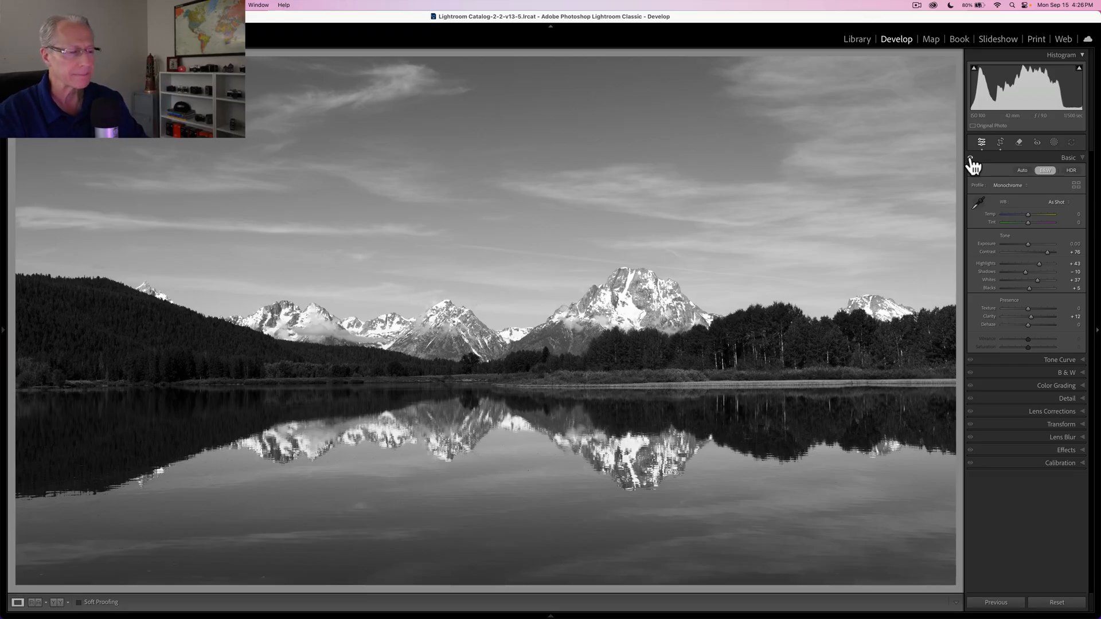
mouse_move(1004, 312)
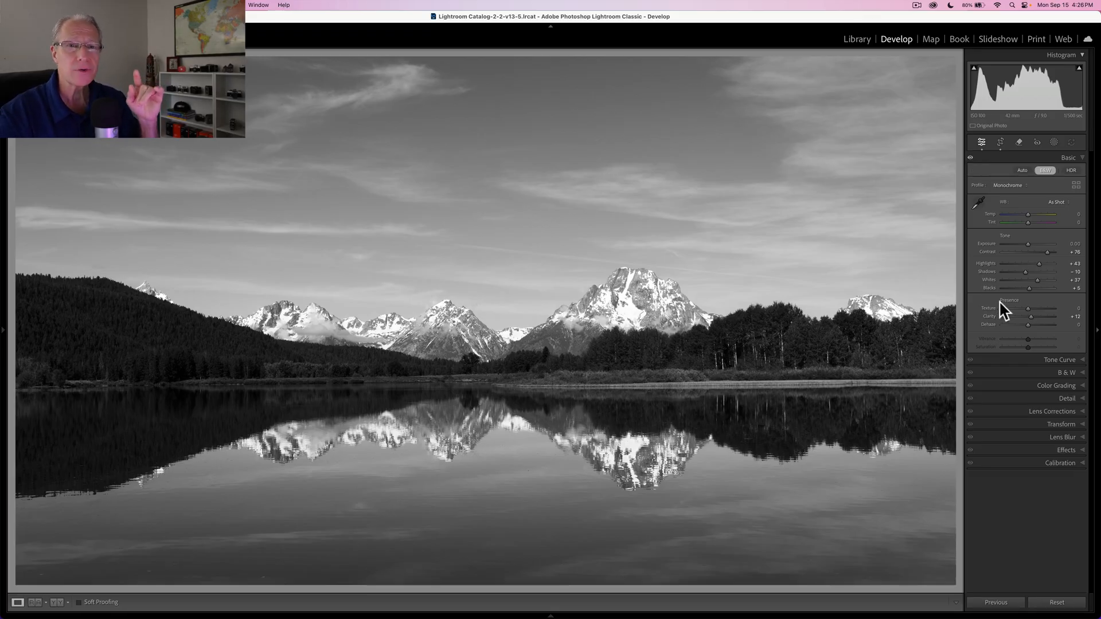
mouse_move(1029, 377)
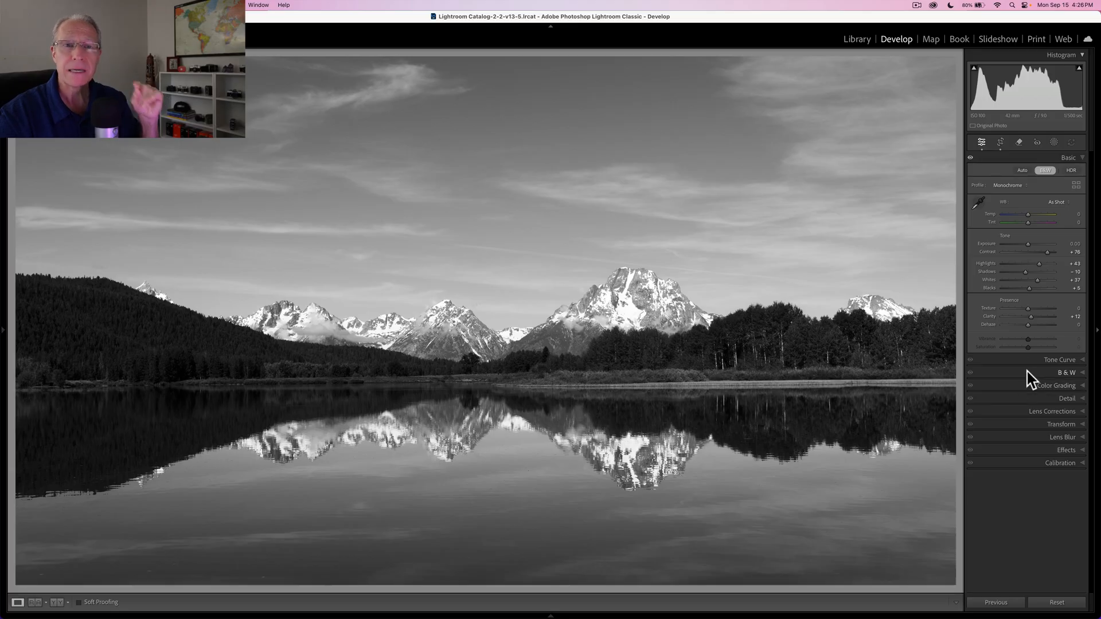
- Expand the B&W panel to reach the colour mix channels
click(1065, 372)
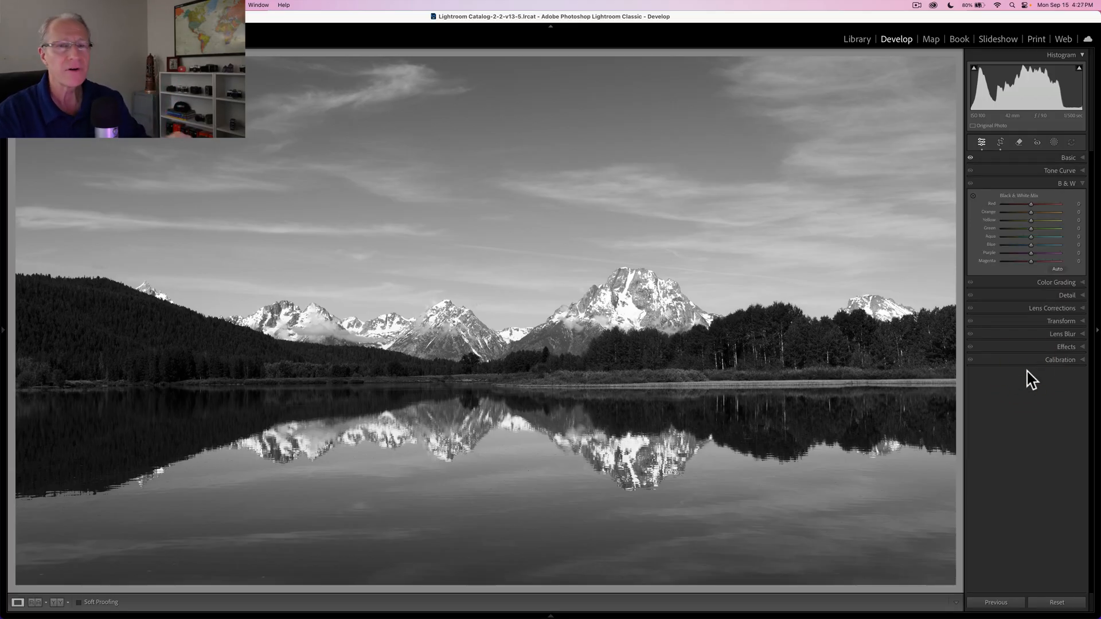
mouse_move(1031, 218)
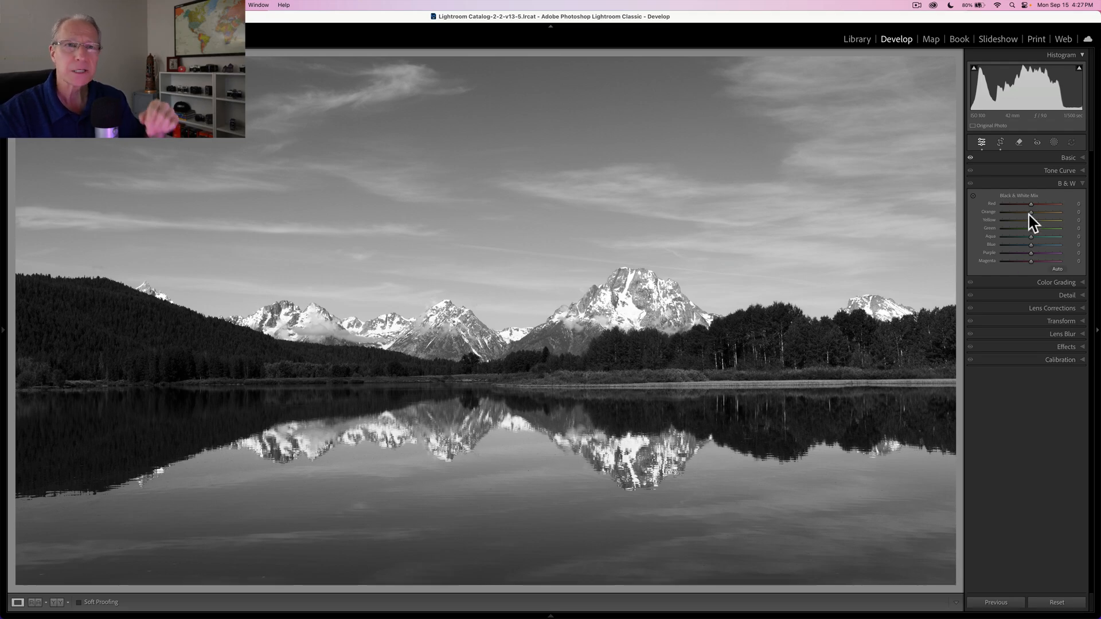
mouse_move(1029, 230)
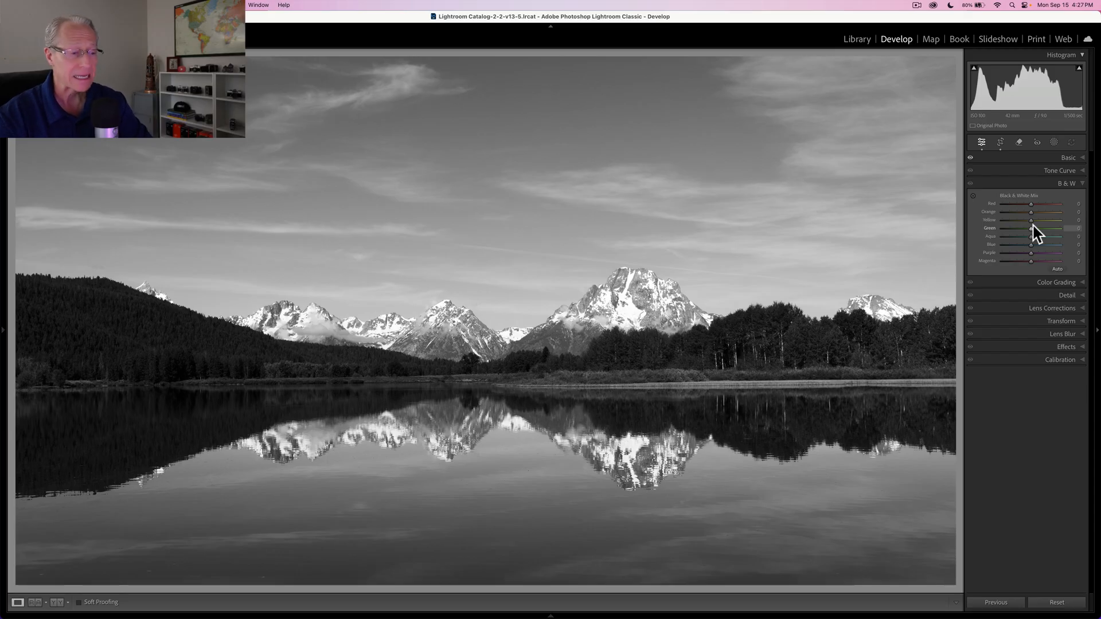
mouse_move(1036, 229)
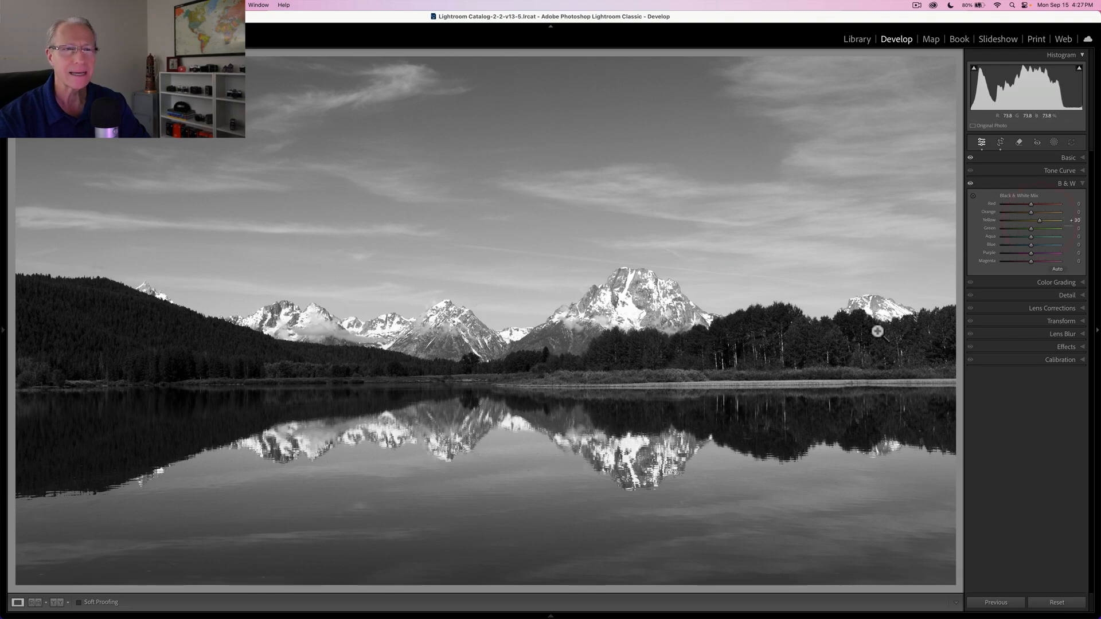
mouse_move(969, 192)
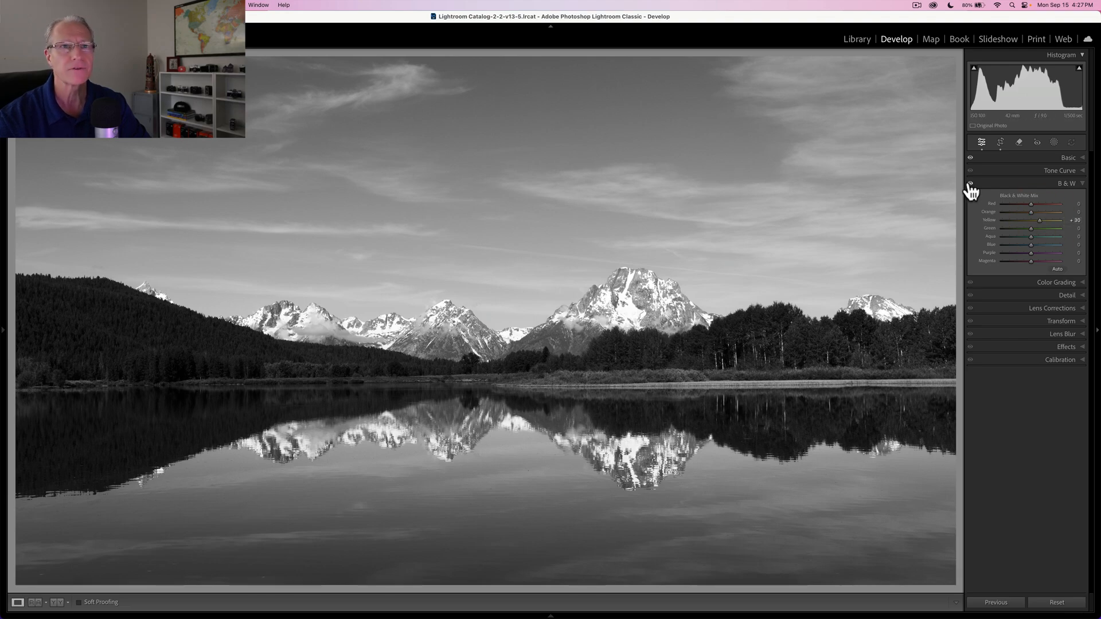
mouse_move(1026, 238)
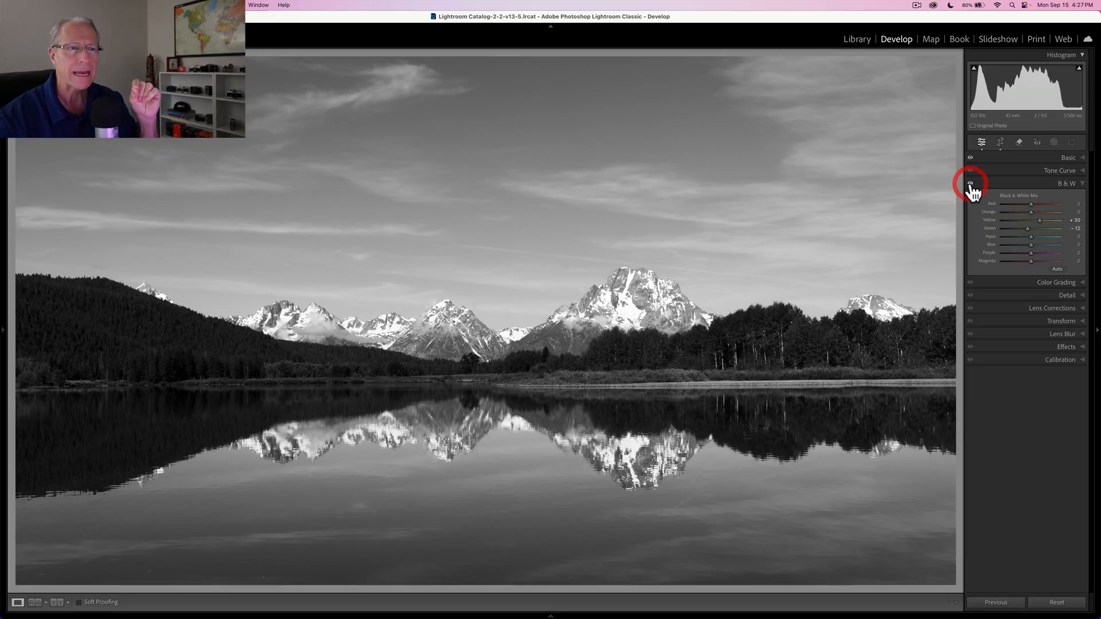
mouse_move(853, 213)
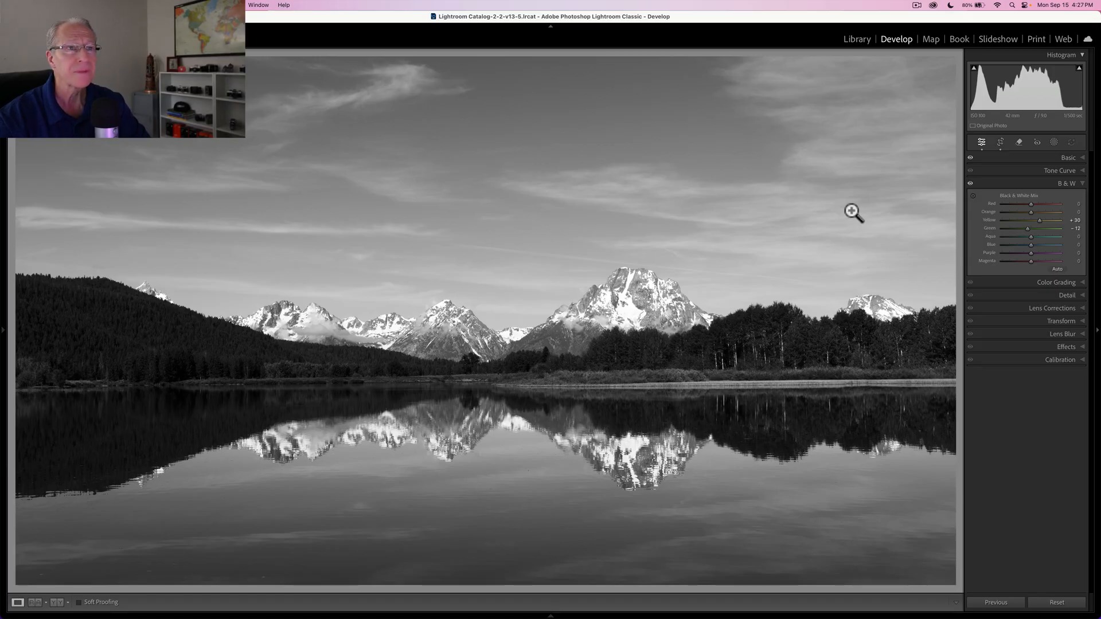
mouse_move(742, 181)
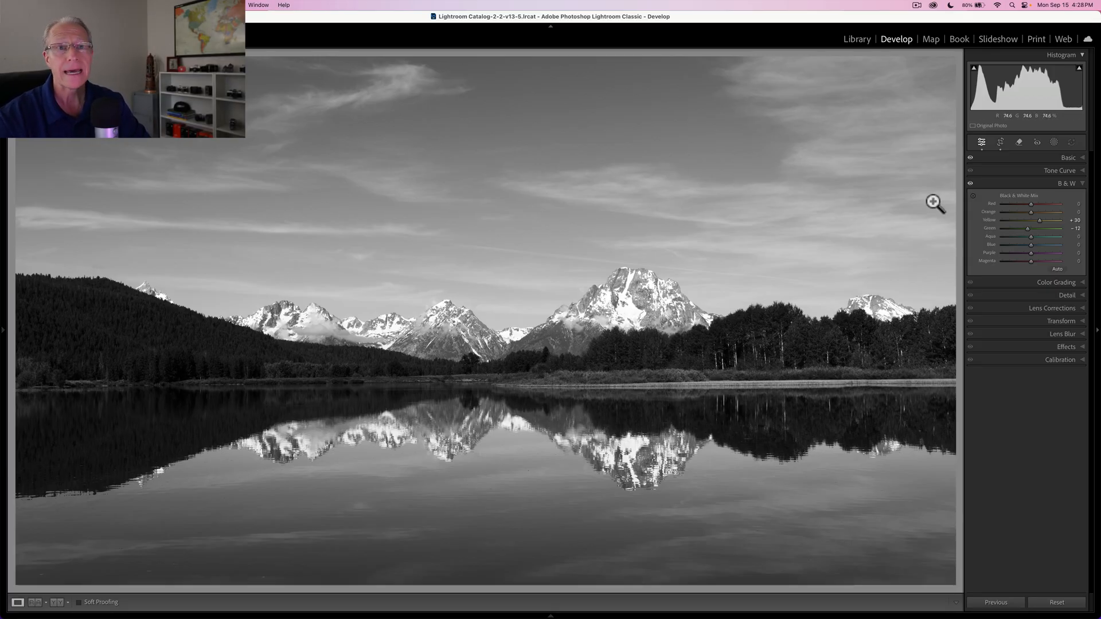
mouse_move(1031, 253)
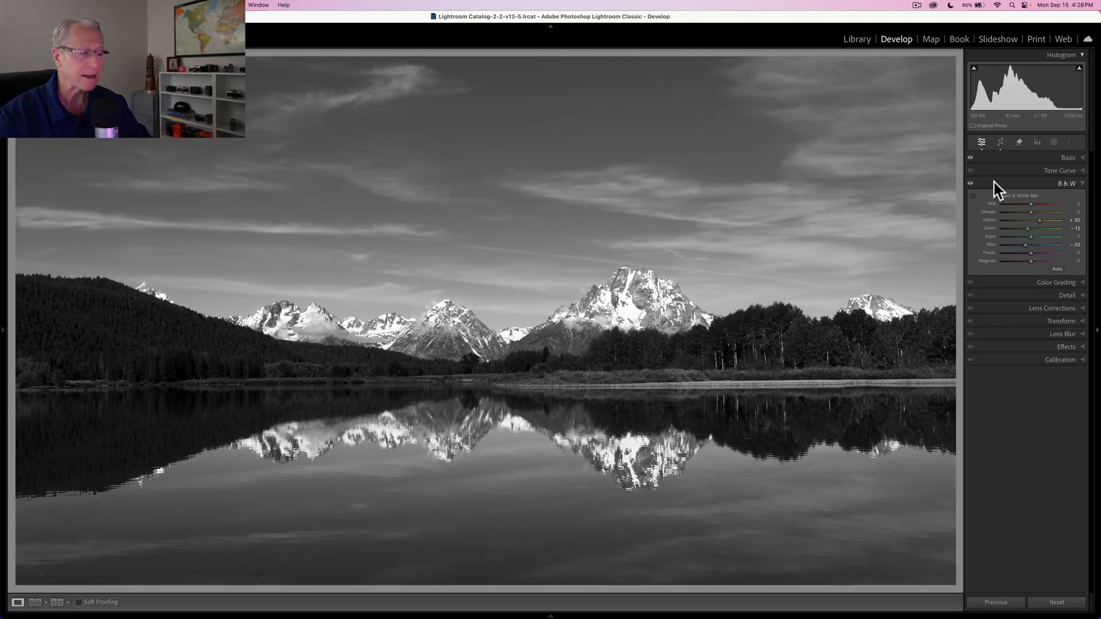
- Create a Select Sky mask with raised Clarity and adjusted Dehaze for dramatic clouds
click(1065, 183)
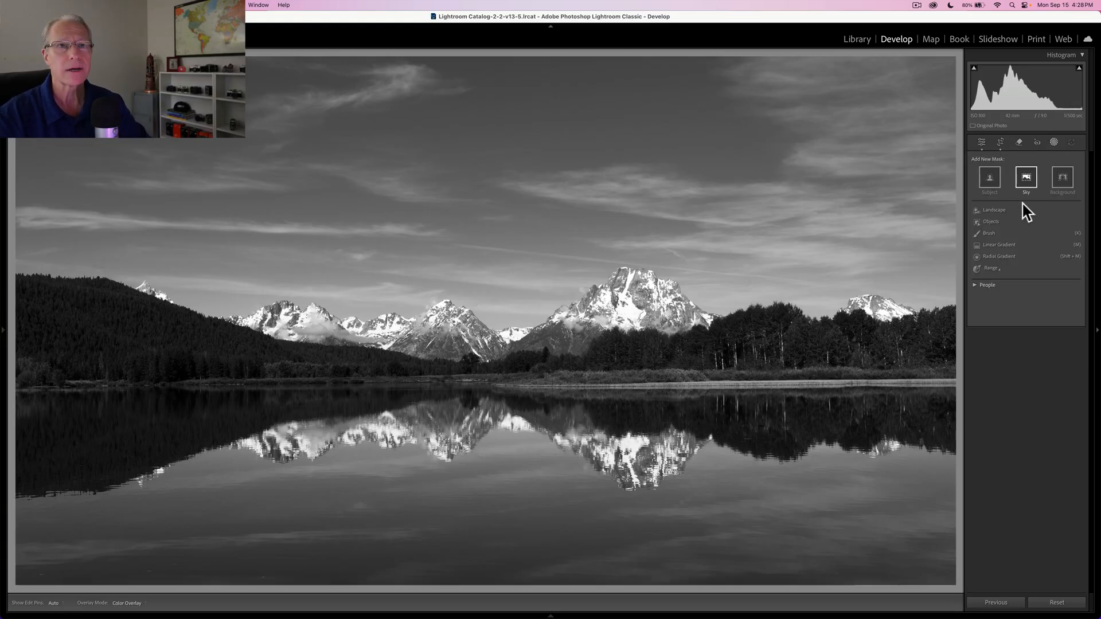
click(997, 256)
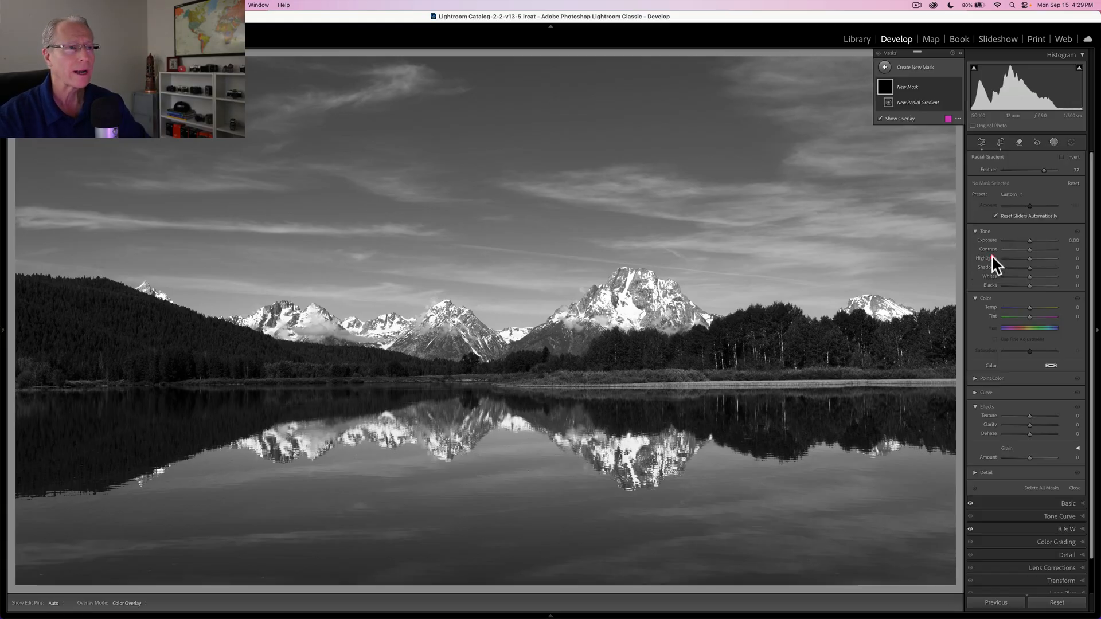
mouse_move(493, 371)
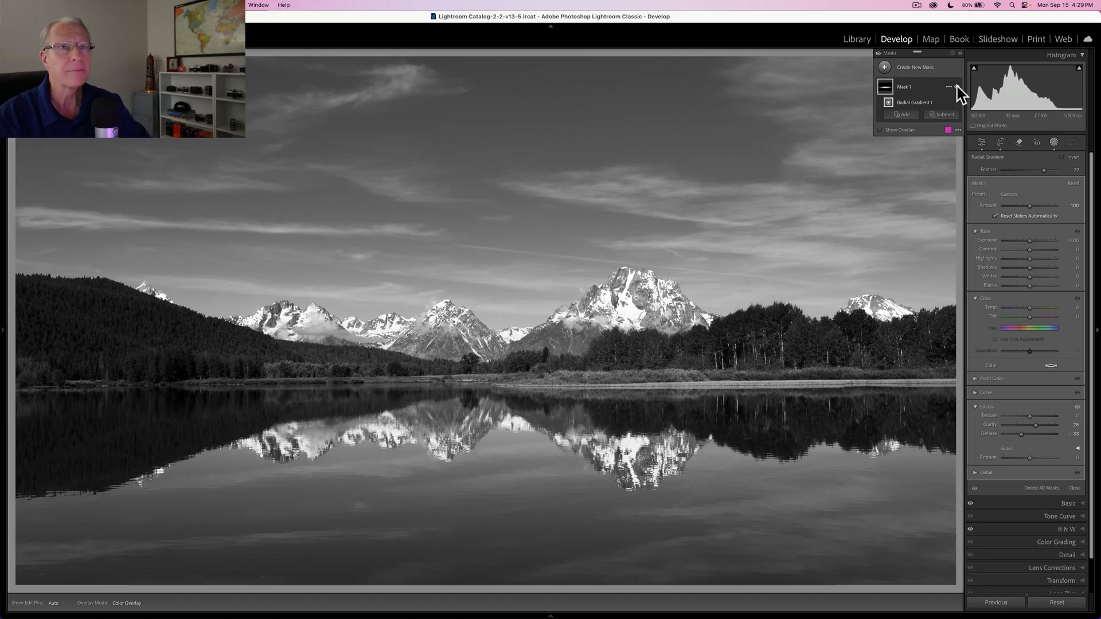
click(915, 66)
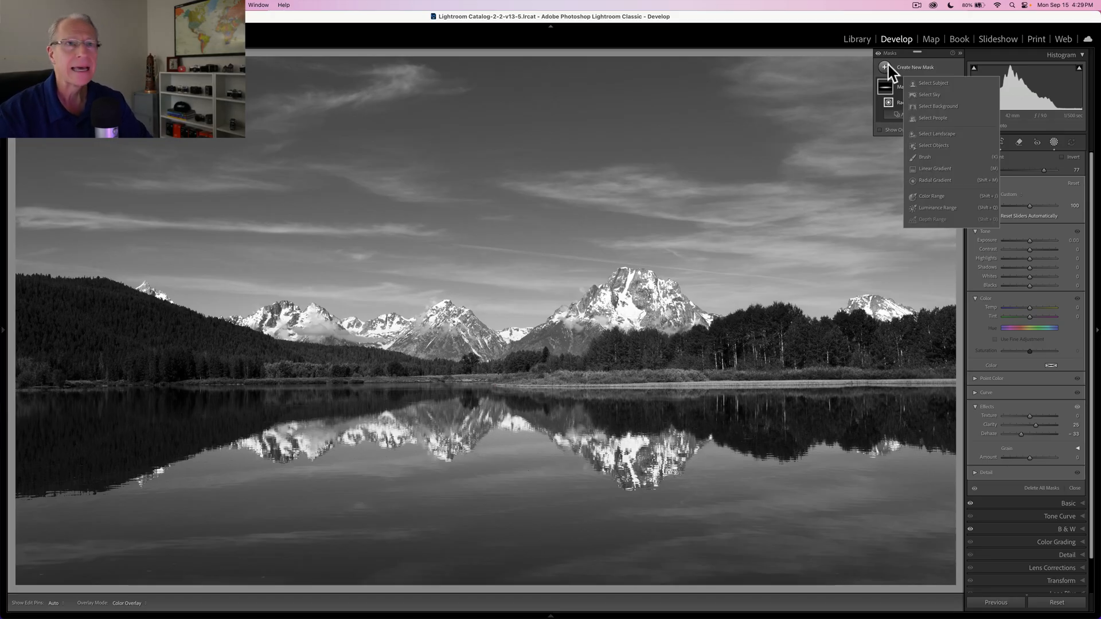
- Draw a large radial gradient mask over the mountains, treeline and lake reflections
click(935, 180)
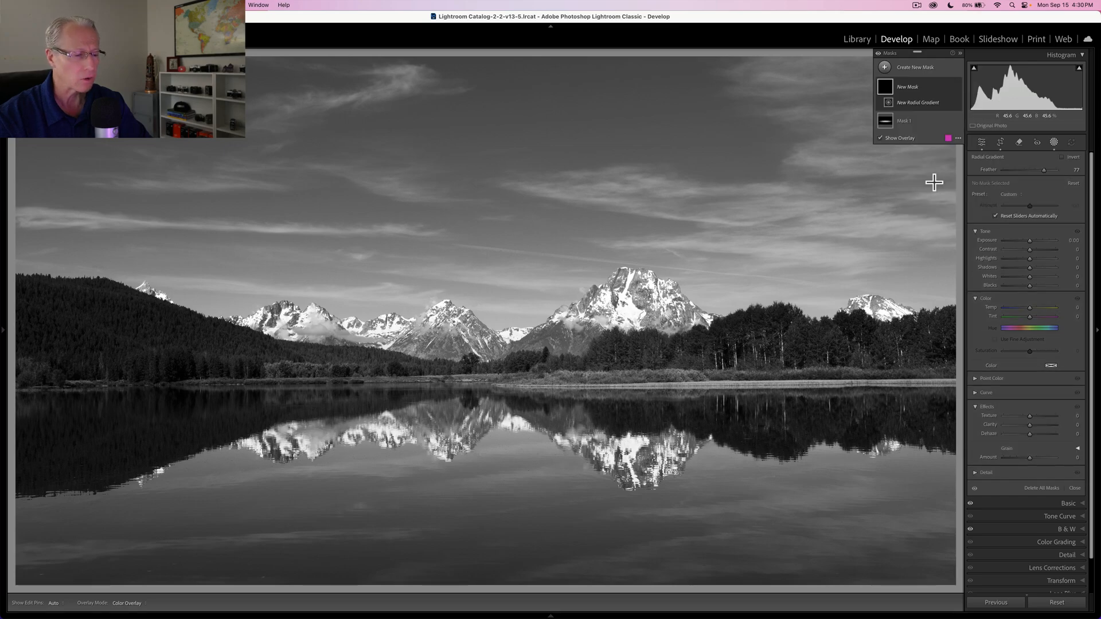
mouse_move(492, 341)
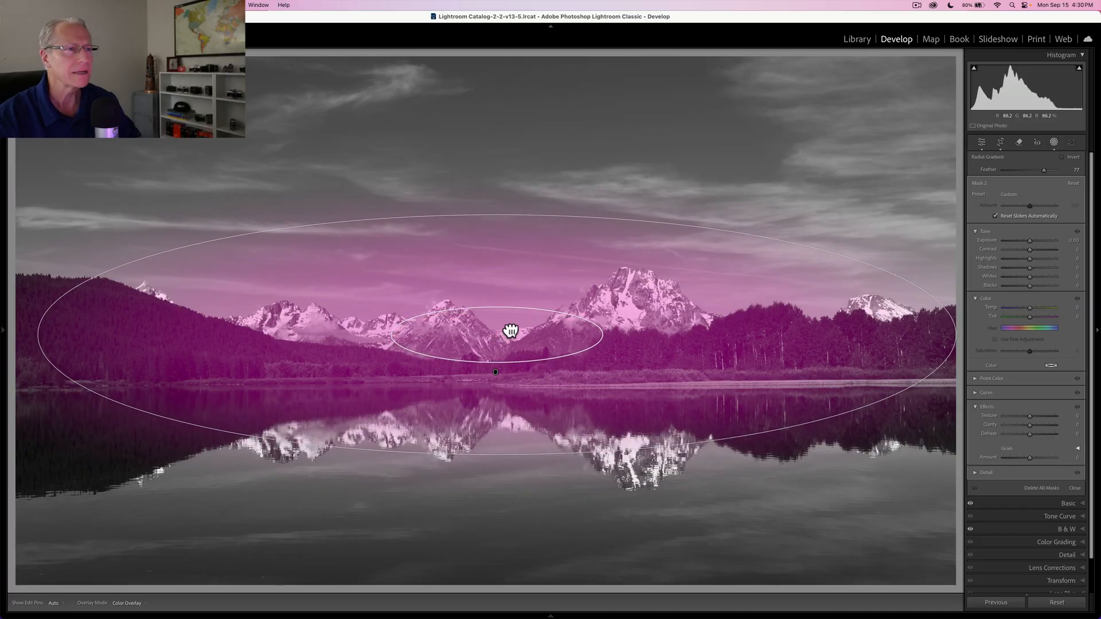
click(510, 330)
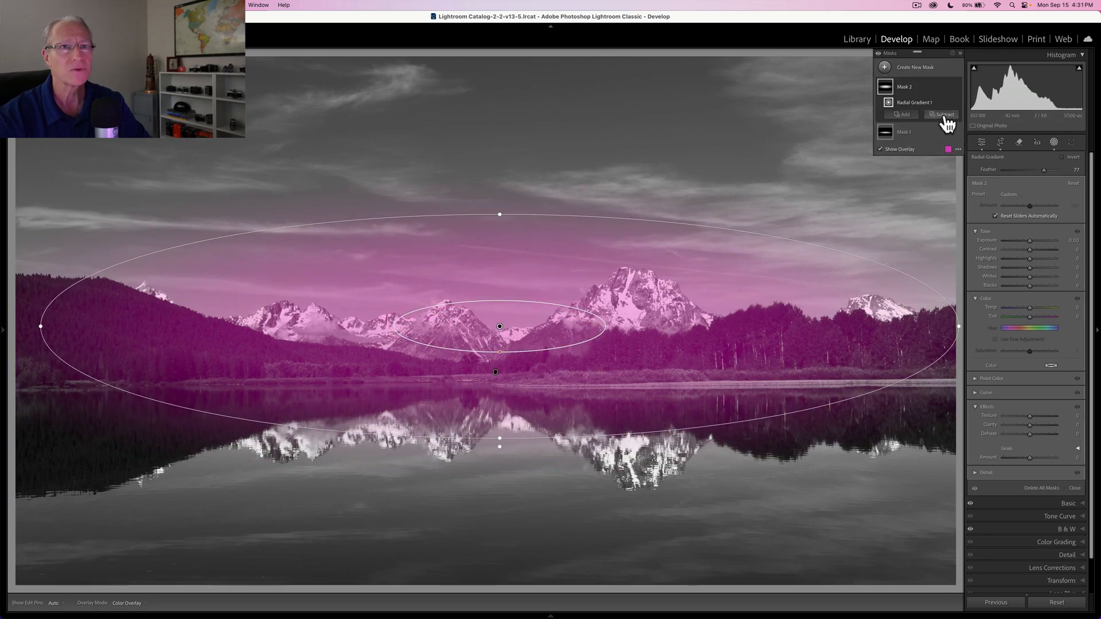
- Subtract Landscape areas — Mountains, Vegetation, Water, Natural Ground — from the sky mask
click(943, 114)
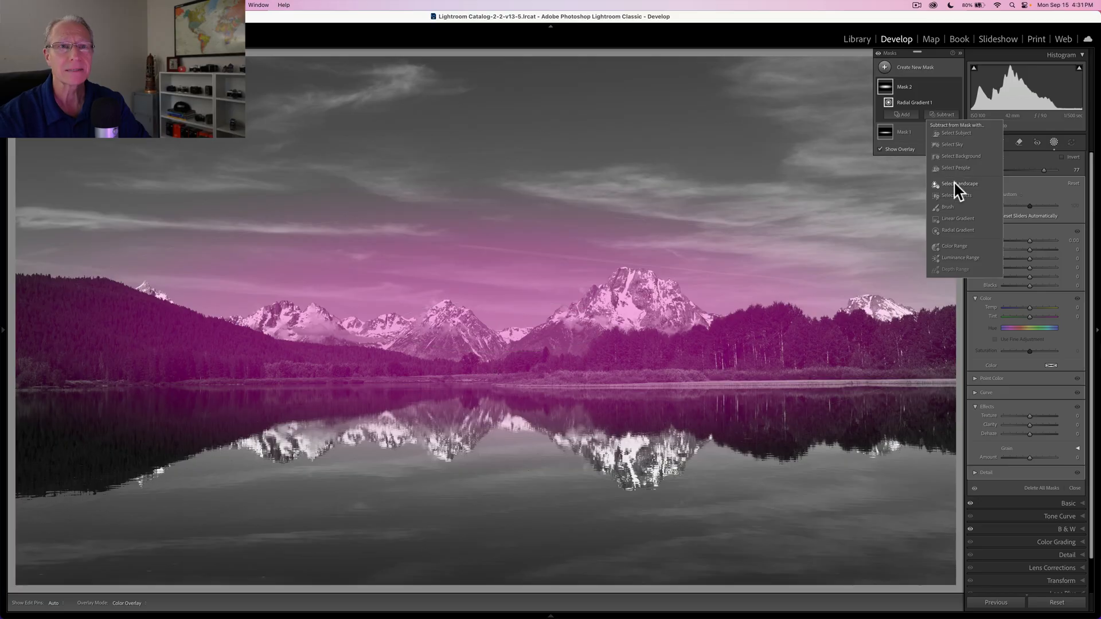
click(958, 183)
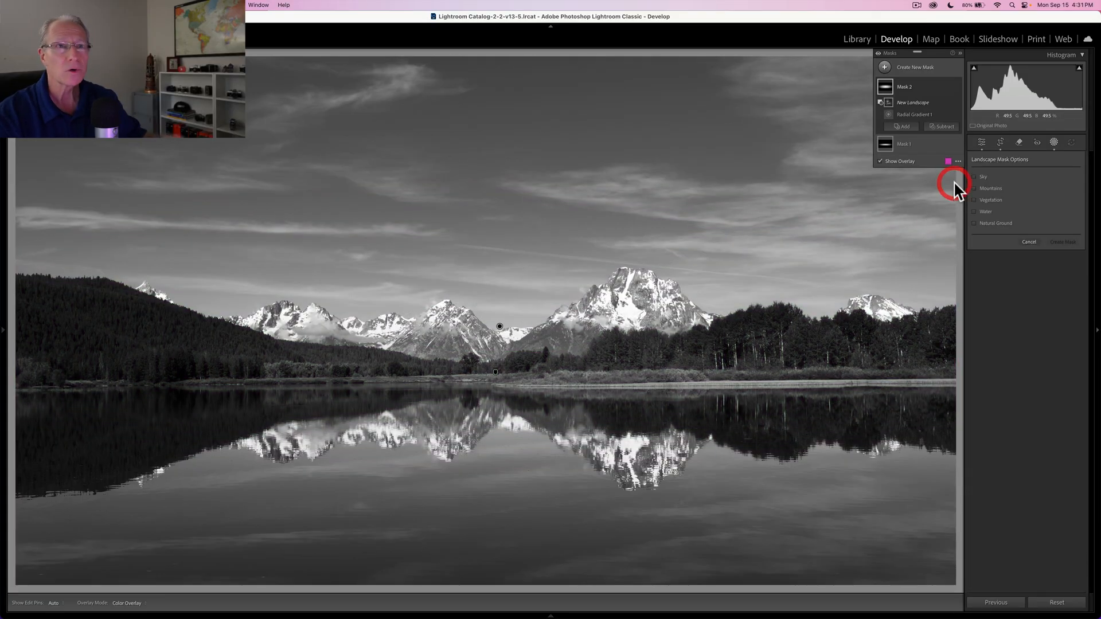
mouse_move(956, 189)
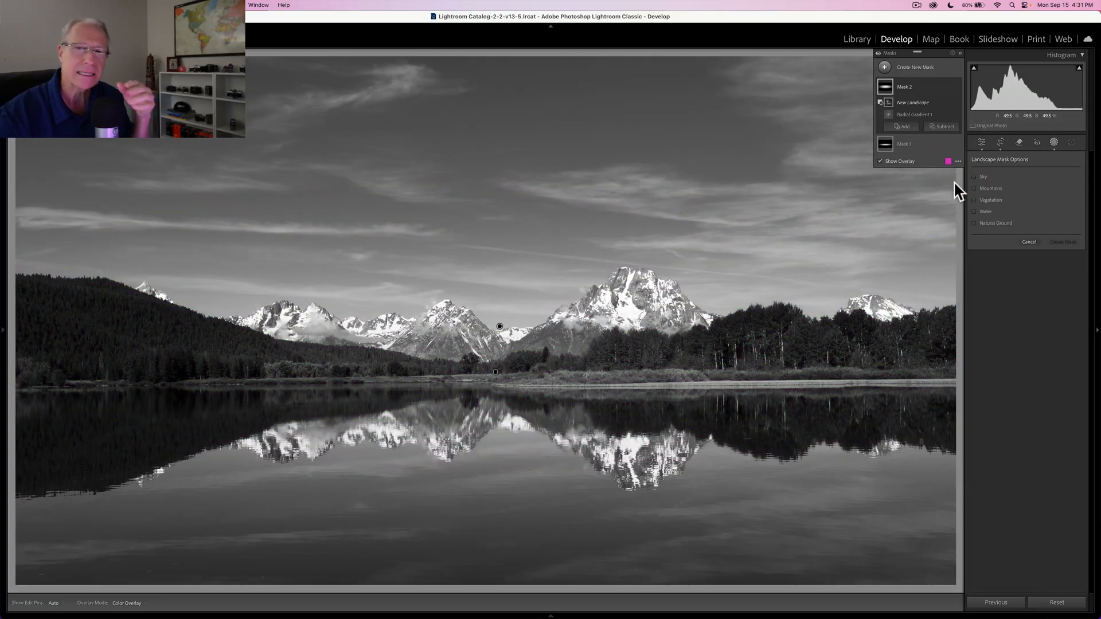
click(982, 177)
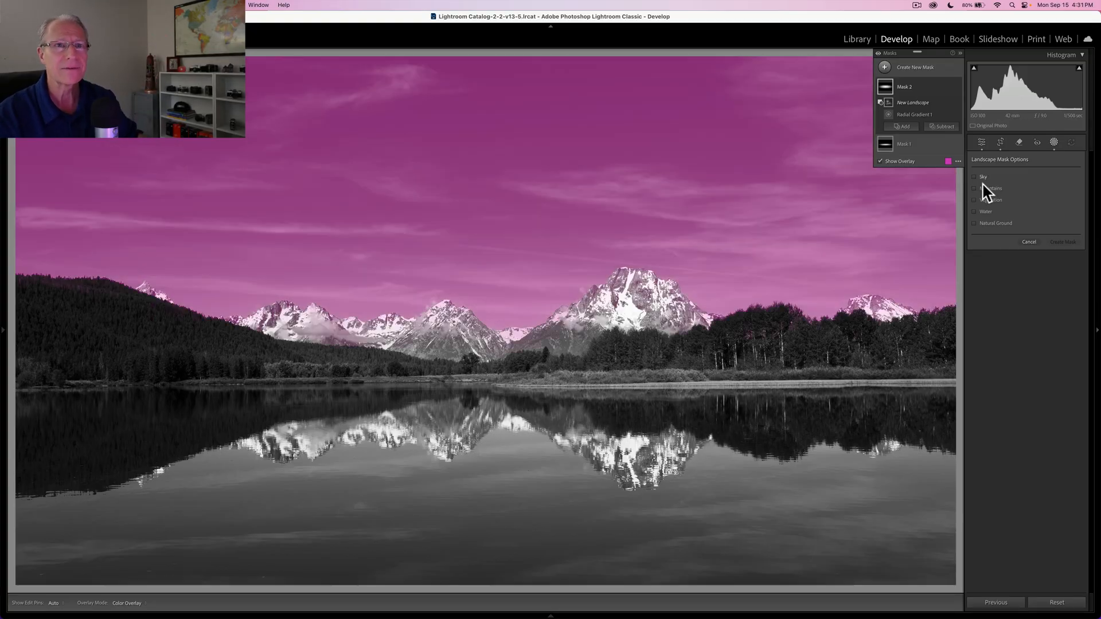
click(974, 188)
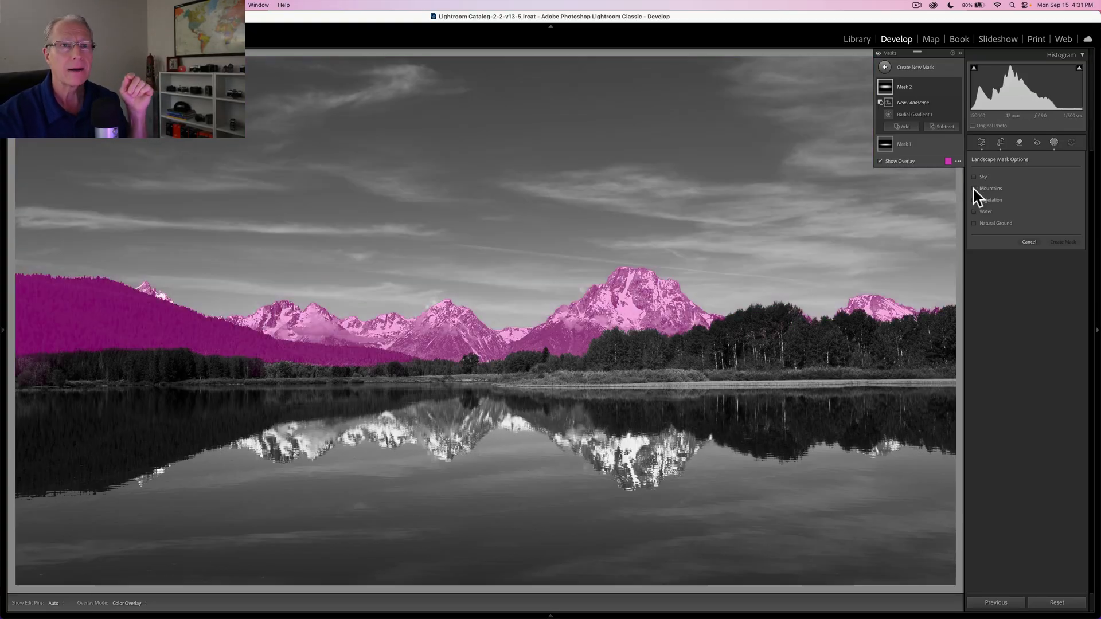
click(973, 199)
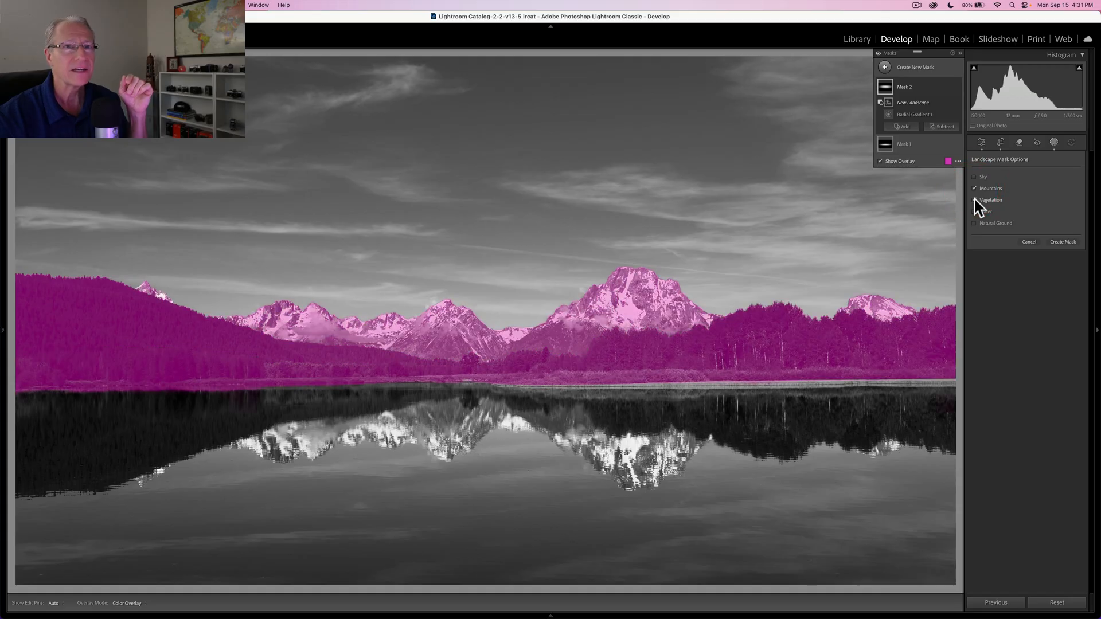
click(975, 199)
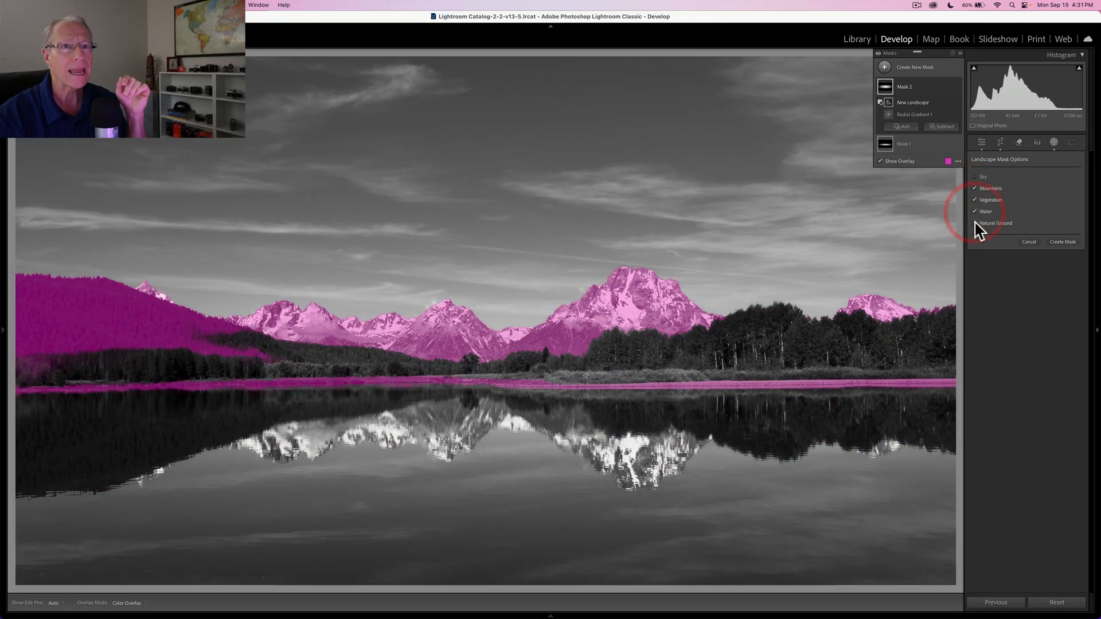
click(975, 223)
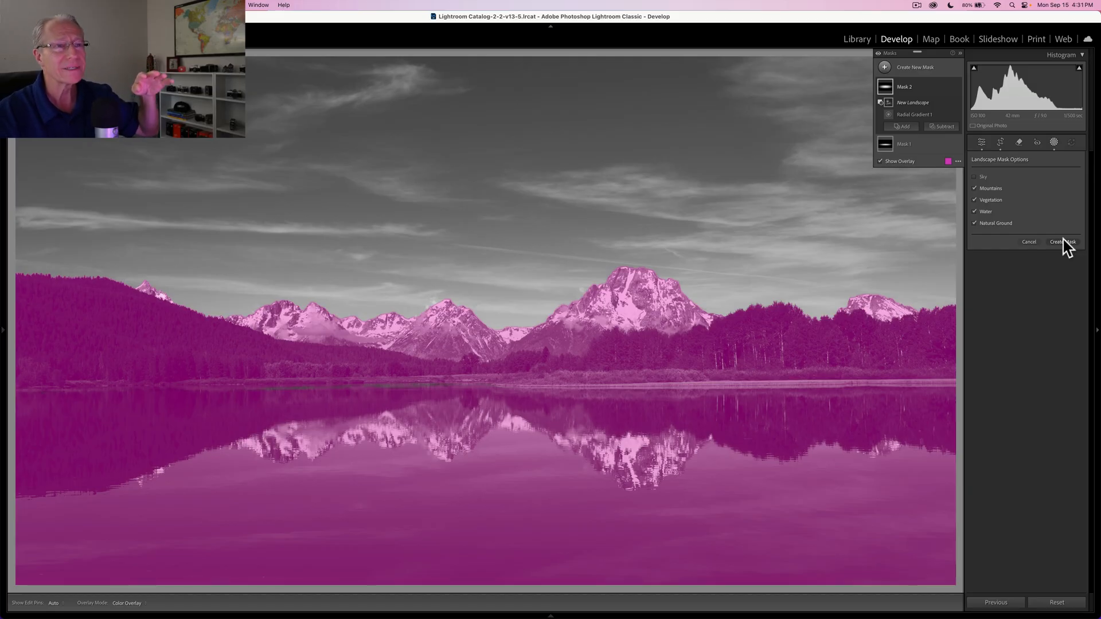
click(1062, 241)
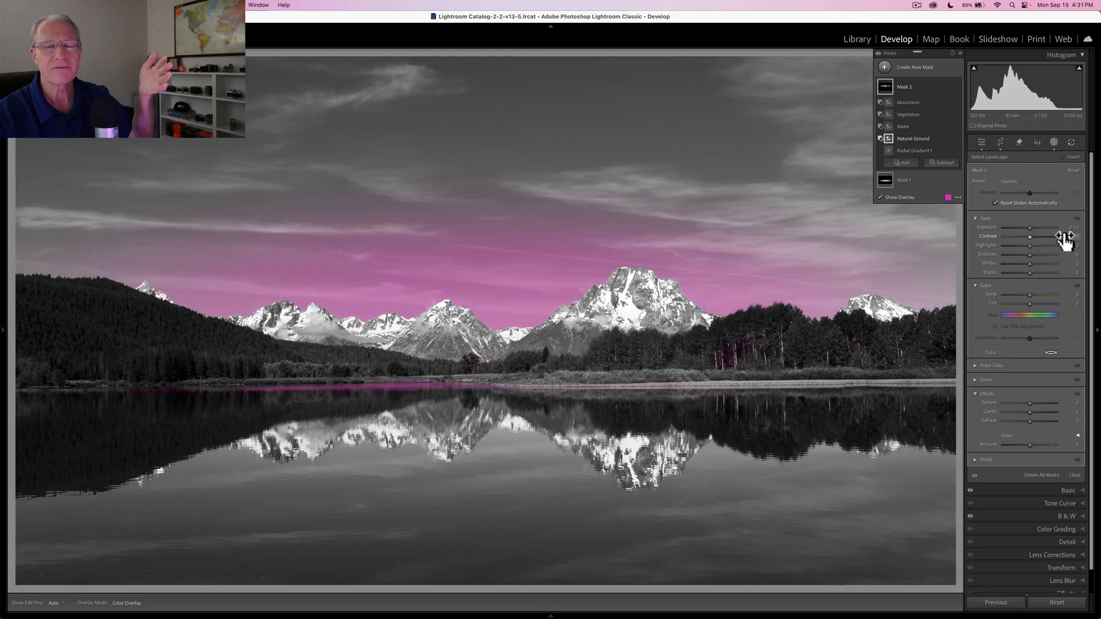
mouse_move(745, 237)
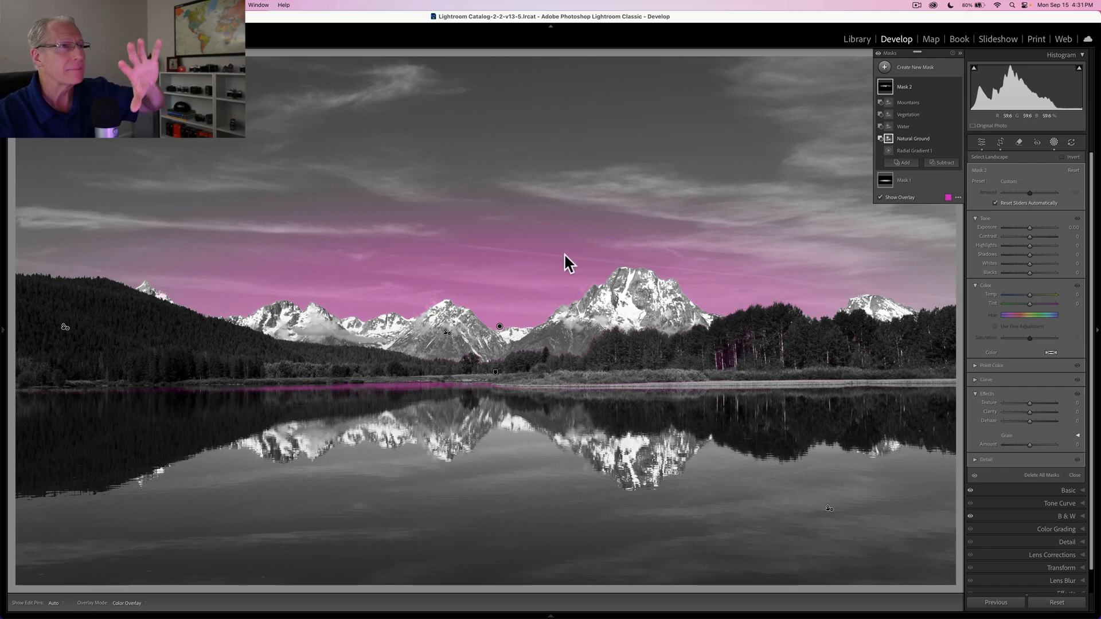
mouse_move(536, 226)
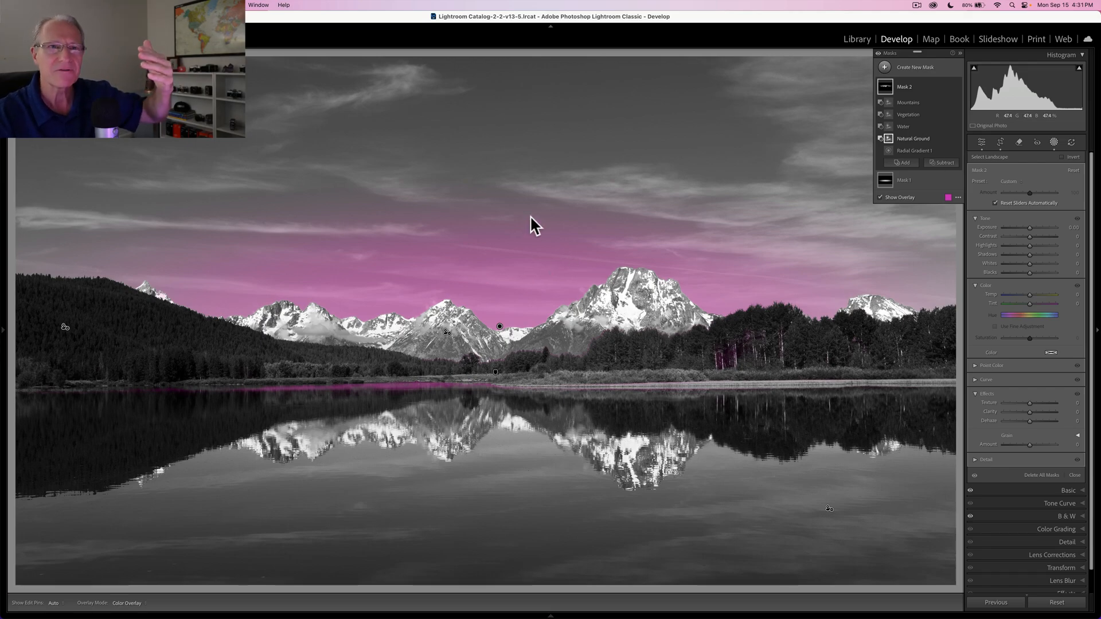
mouse_move(543, 312)
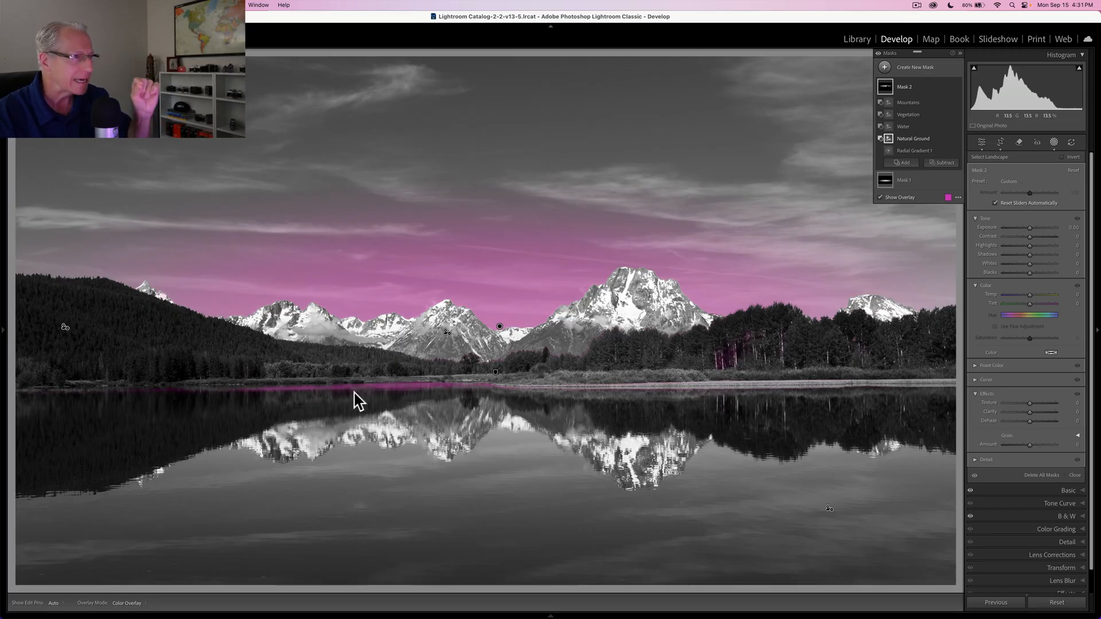
mouse_move(914, 150)
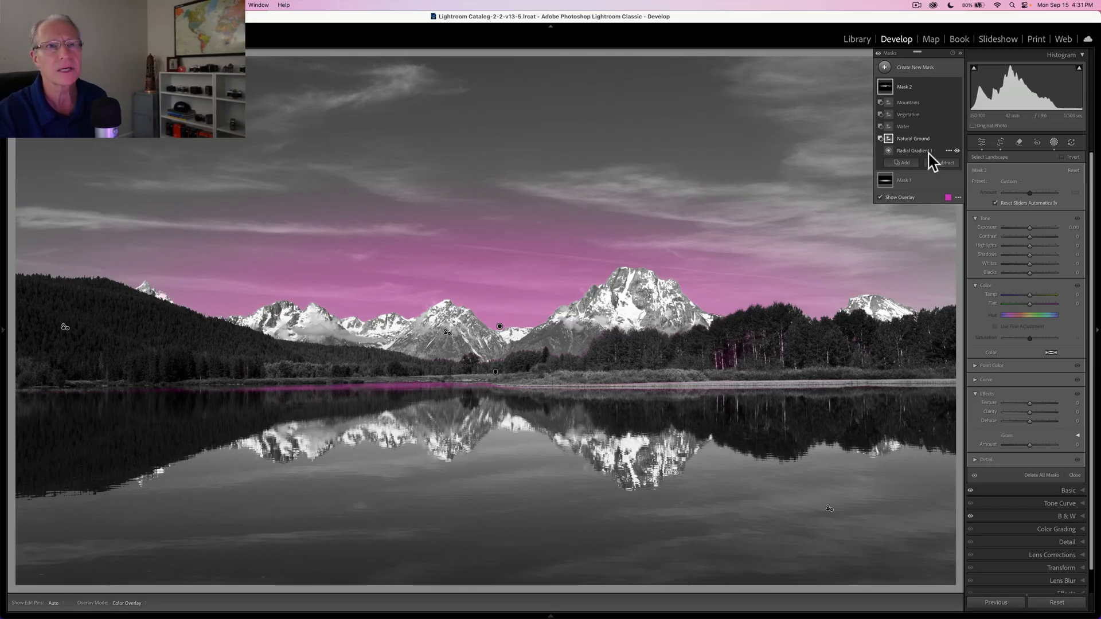
- Lower Exposure on Mask 2's radial gradient, then exit masking to global adjustments
click(902, 163)
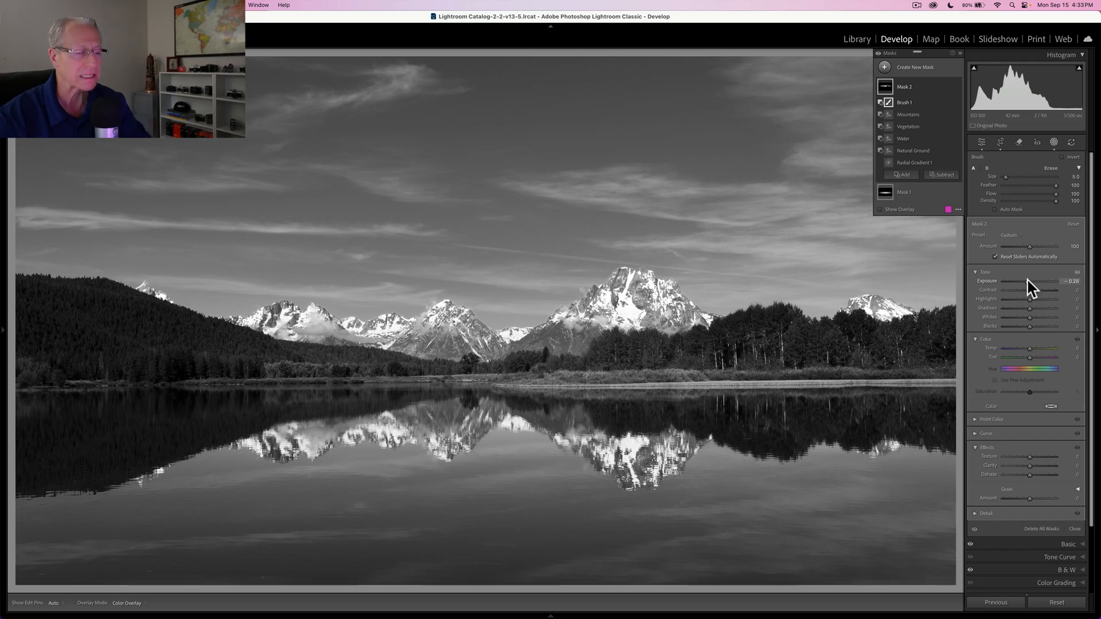
mouse_move(955, 102)
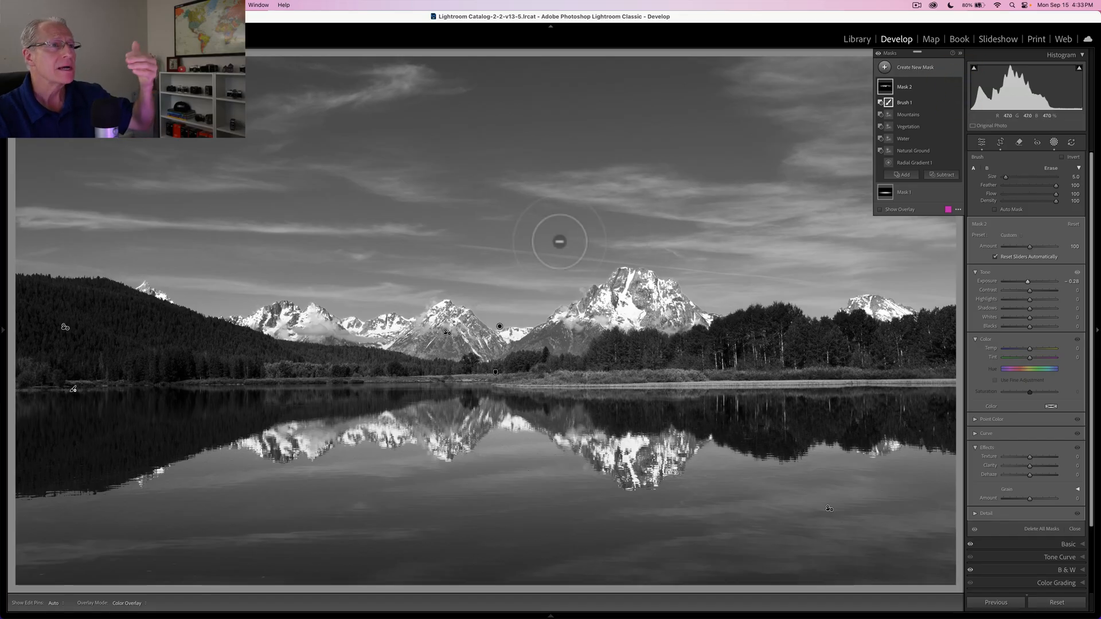
mouse_move(581, 186)
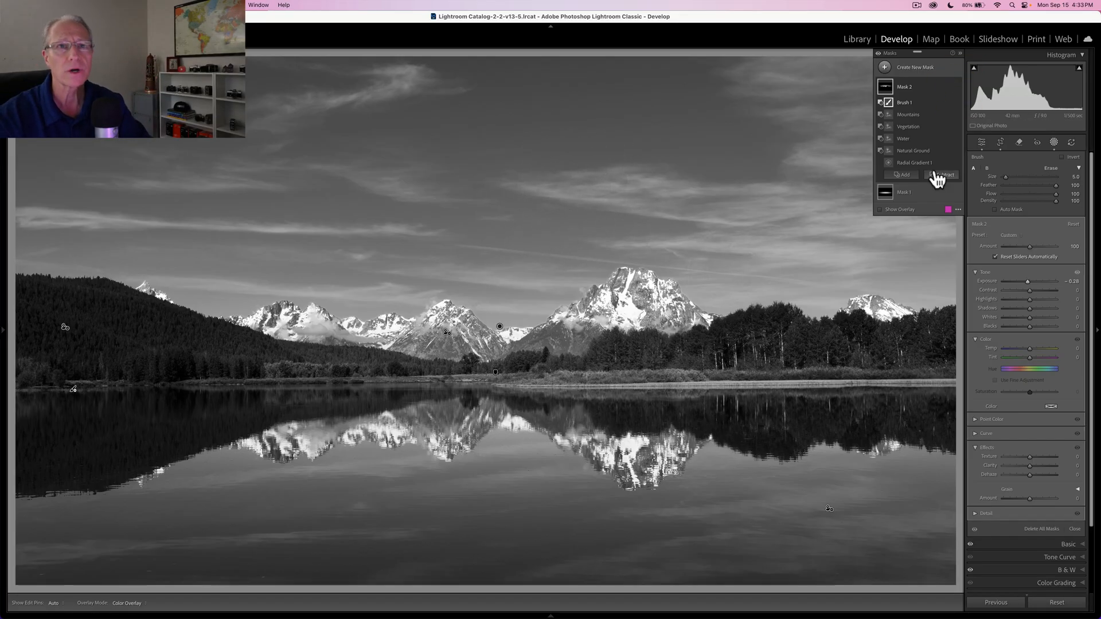
click(1052, 143)
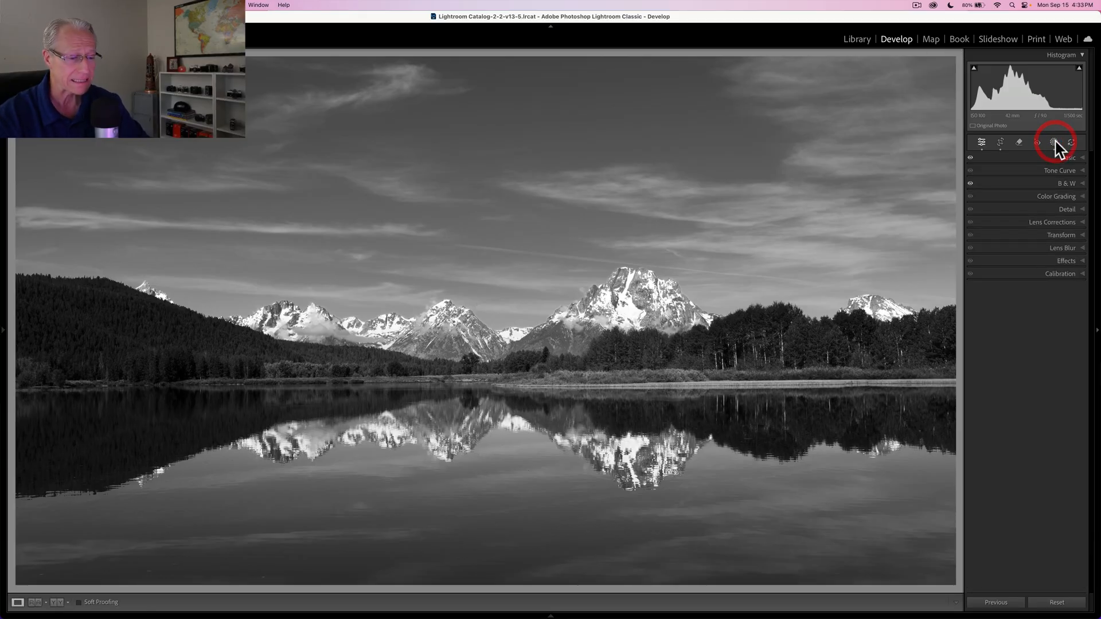
mouse_move(1037, 189)
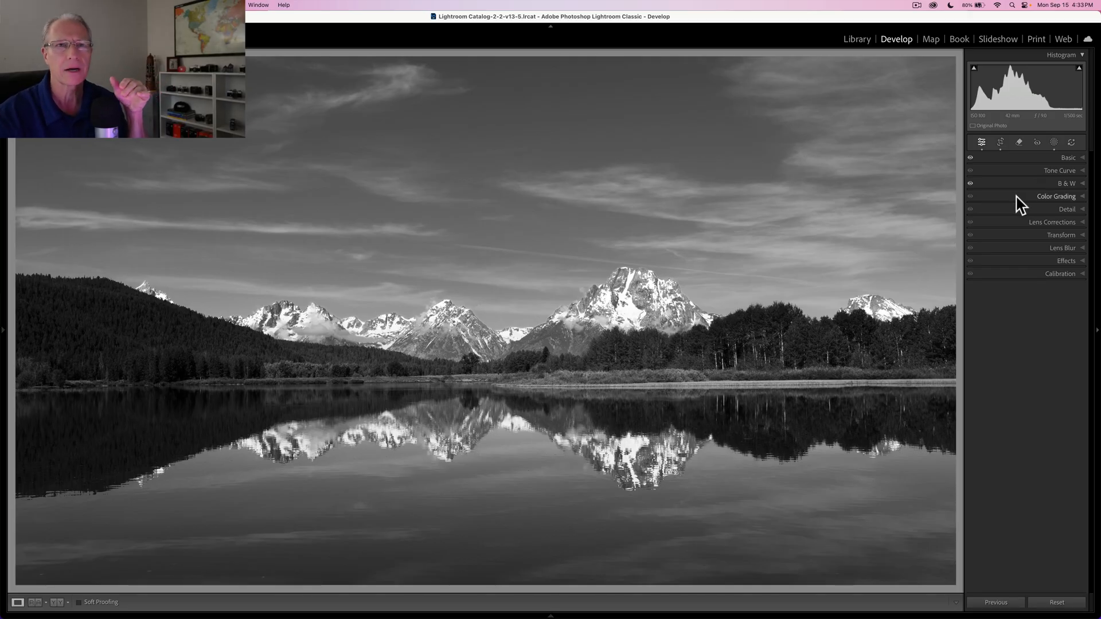
- Tint the shadows blue around hue 244 with low saturation and lowered luminance
click(1055, 196)
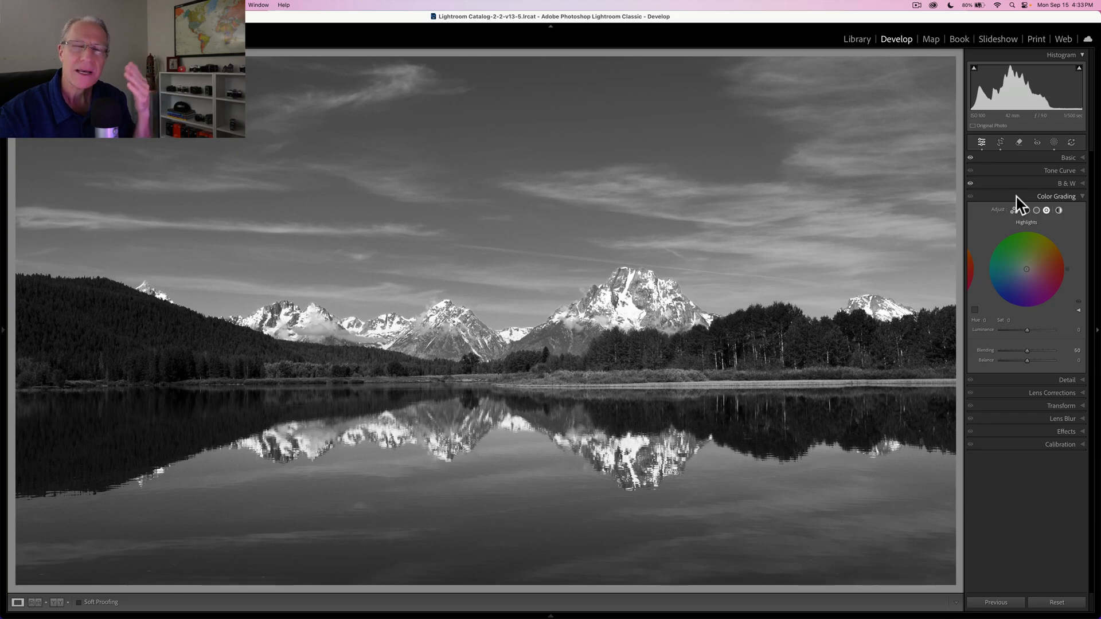
mouse_move(1028, 216)
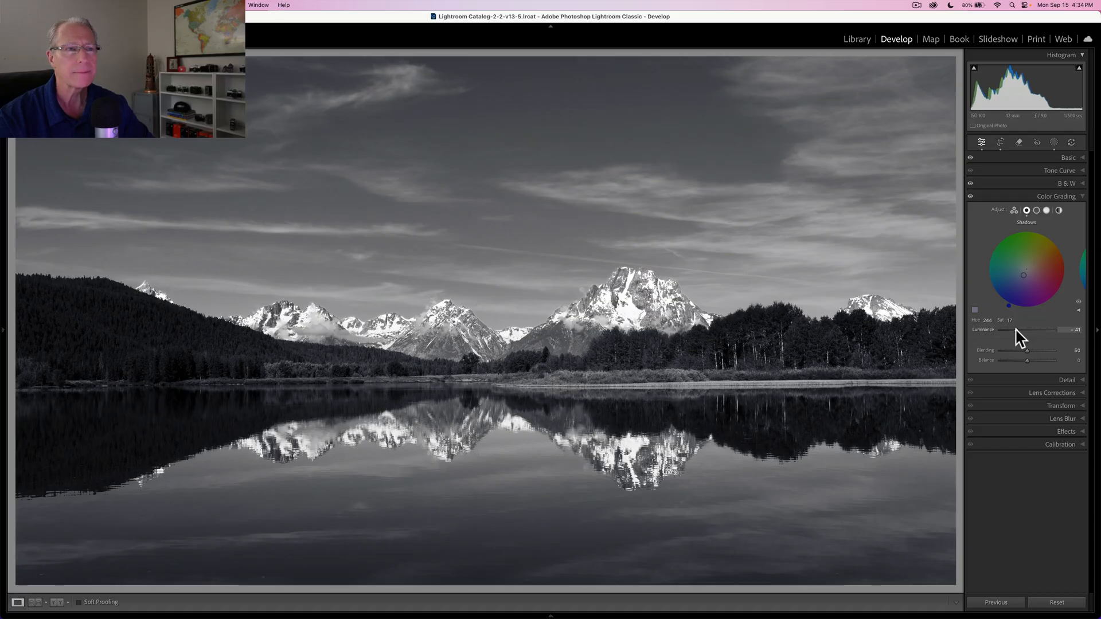
mouse_move(979, 211)
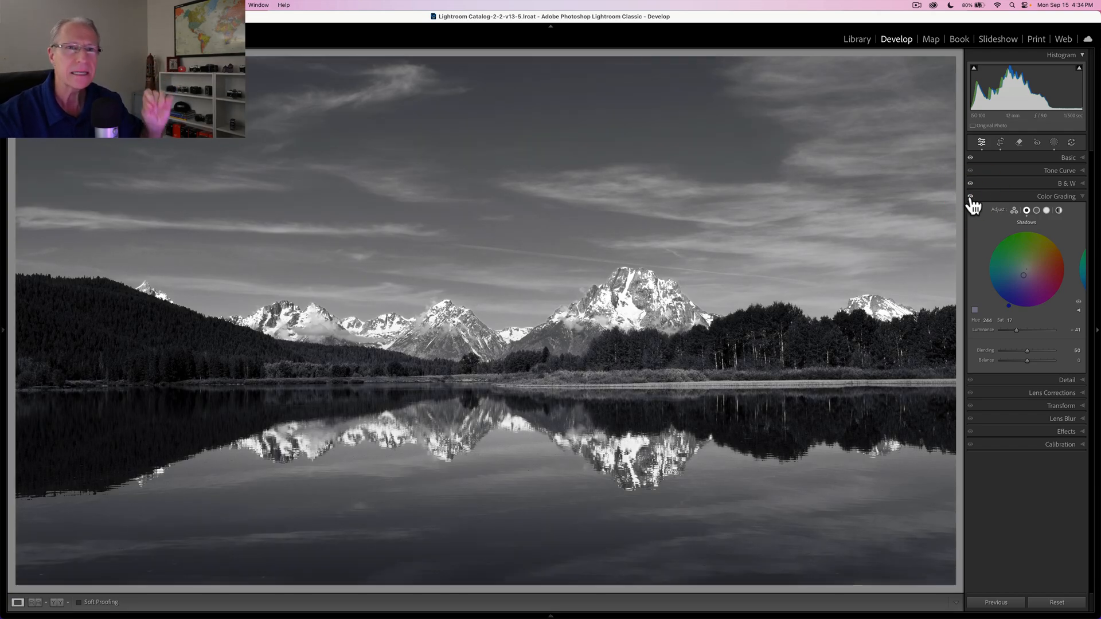
click(1046, 210)
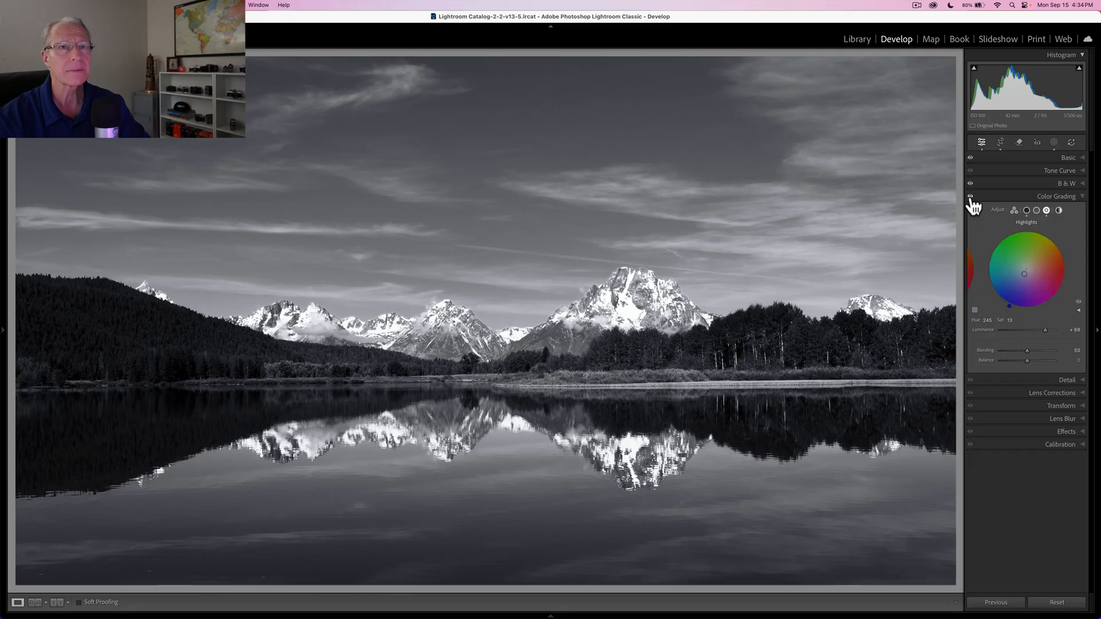
- Re-enable color grading, review the shadows wheel, and collapse the Color Grading panel
click(1035, 209)
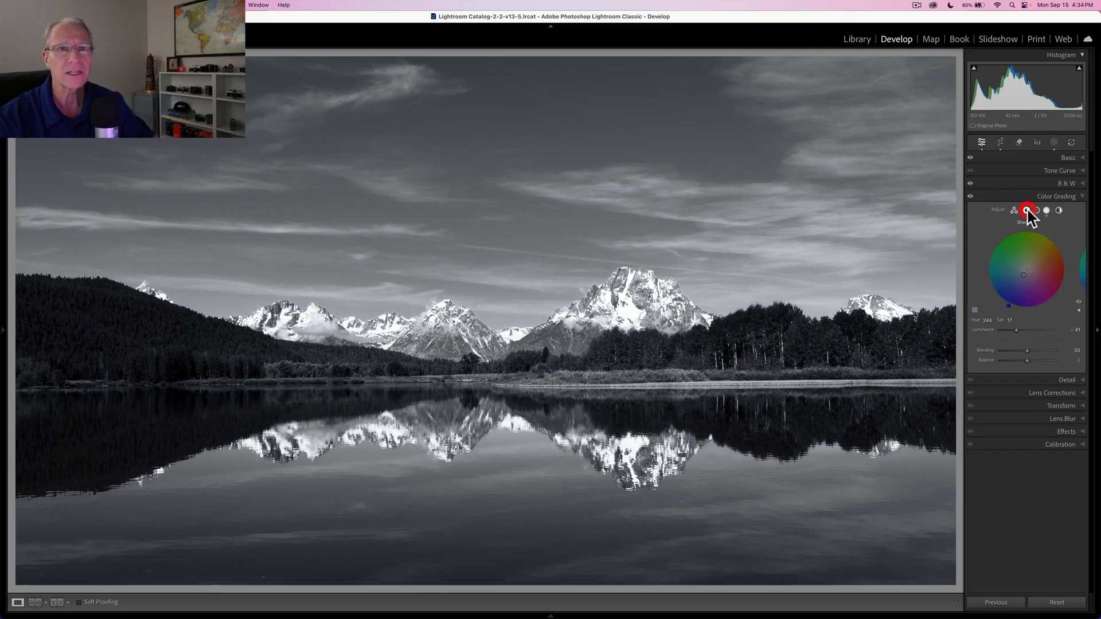
click(1025, 211)
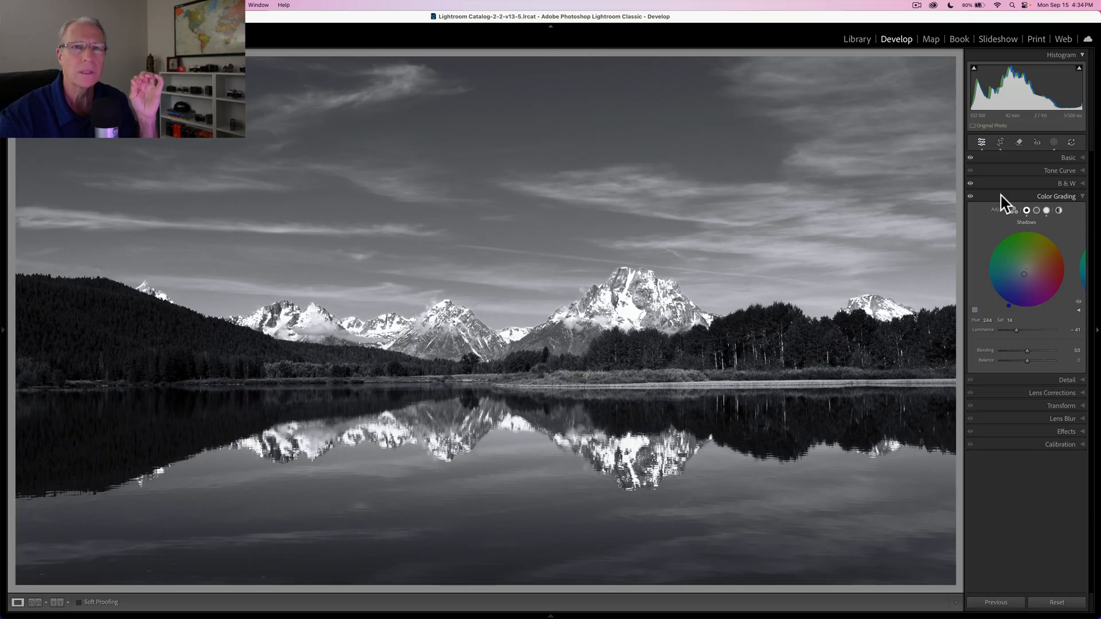
click(1056, 196)
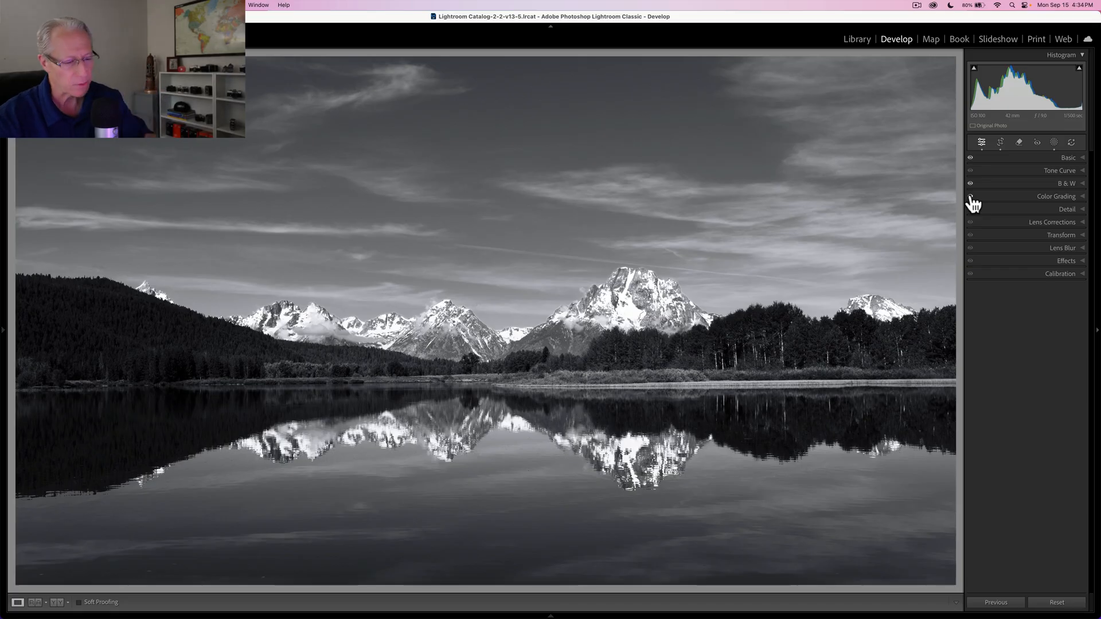
mouse_move(1021, 271)
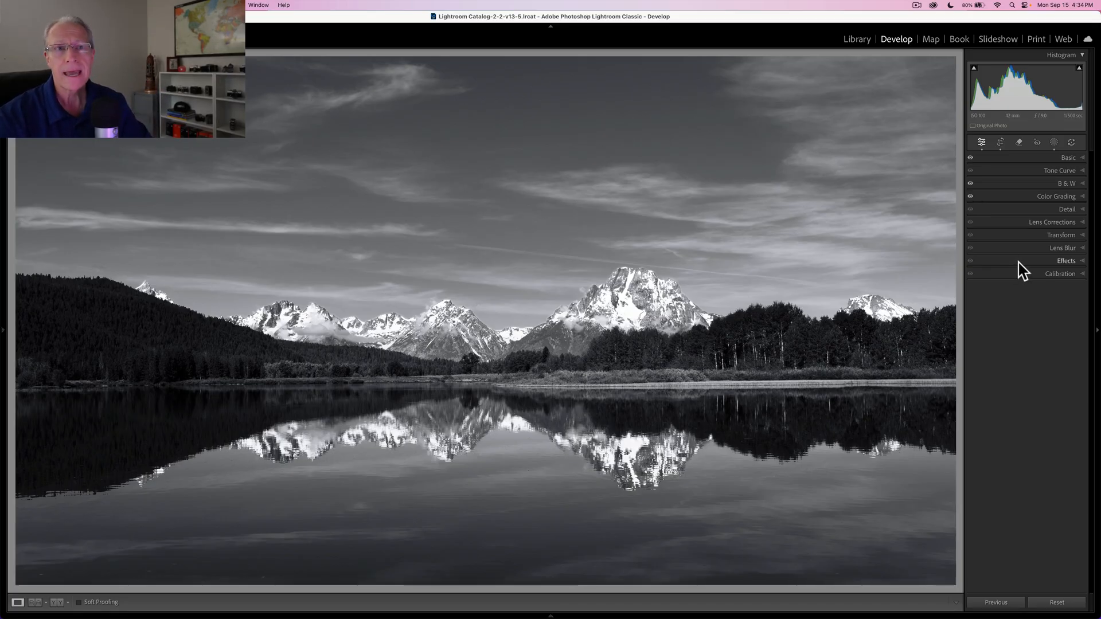
click(1065, 260)
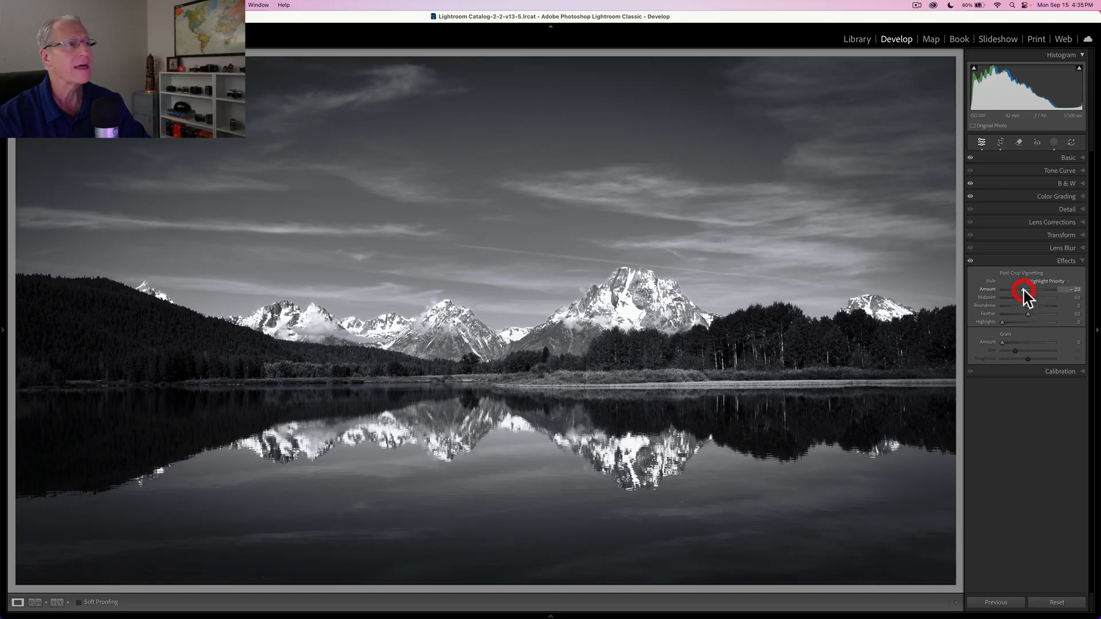
- Add a -20 post-crop vignette, then switch to the Before view of the colour original
click(1065, 261)
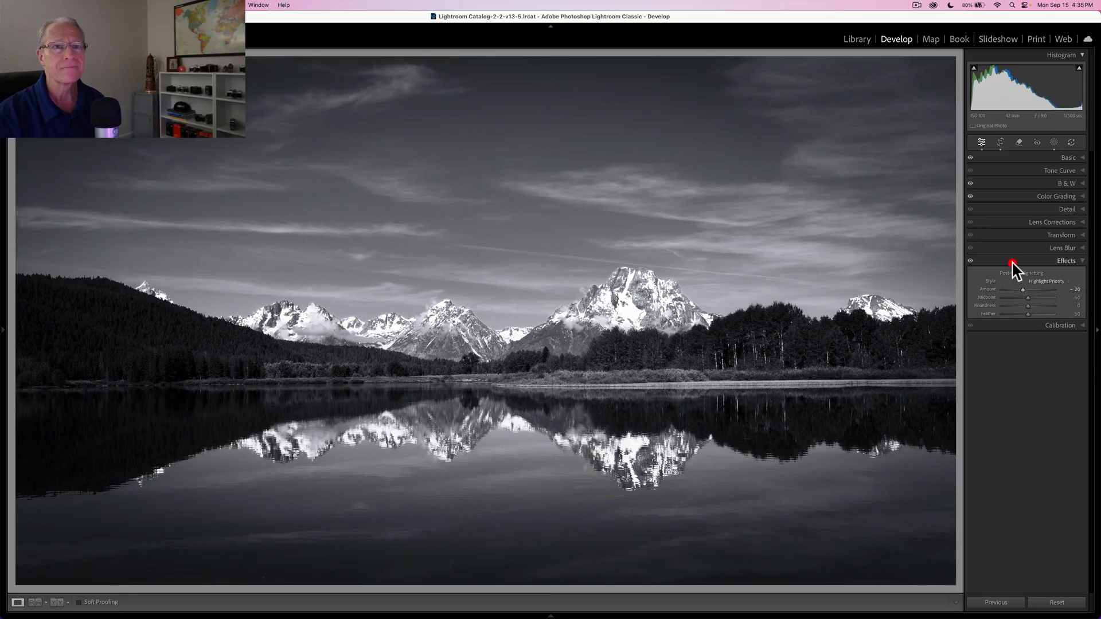
click(1065, 261)
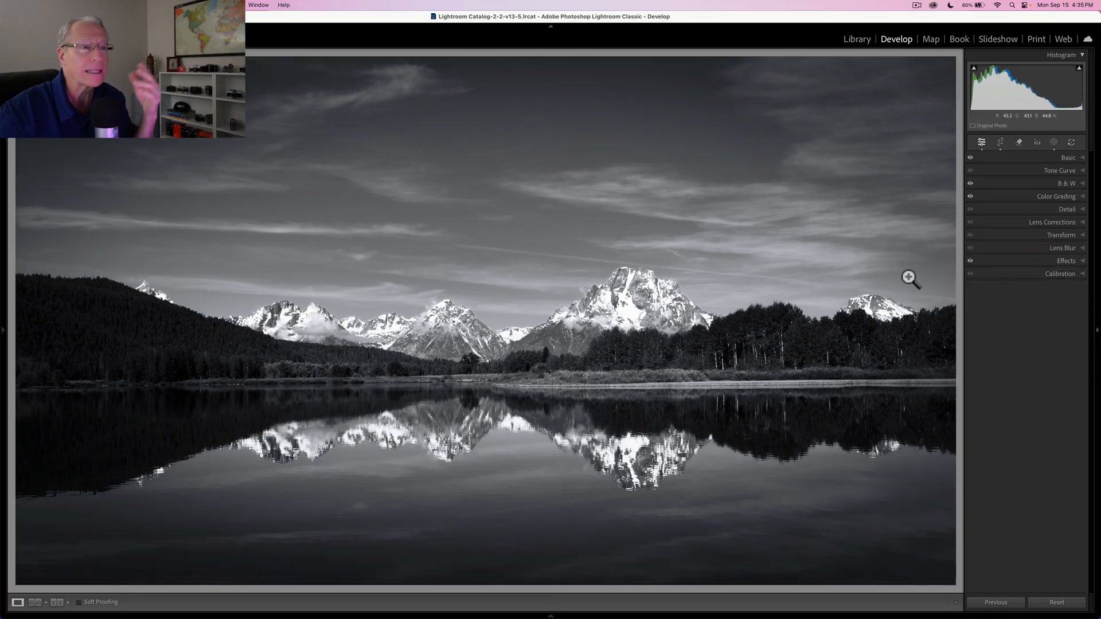
key(backslash)
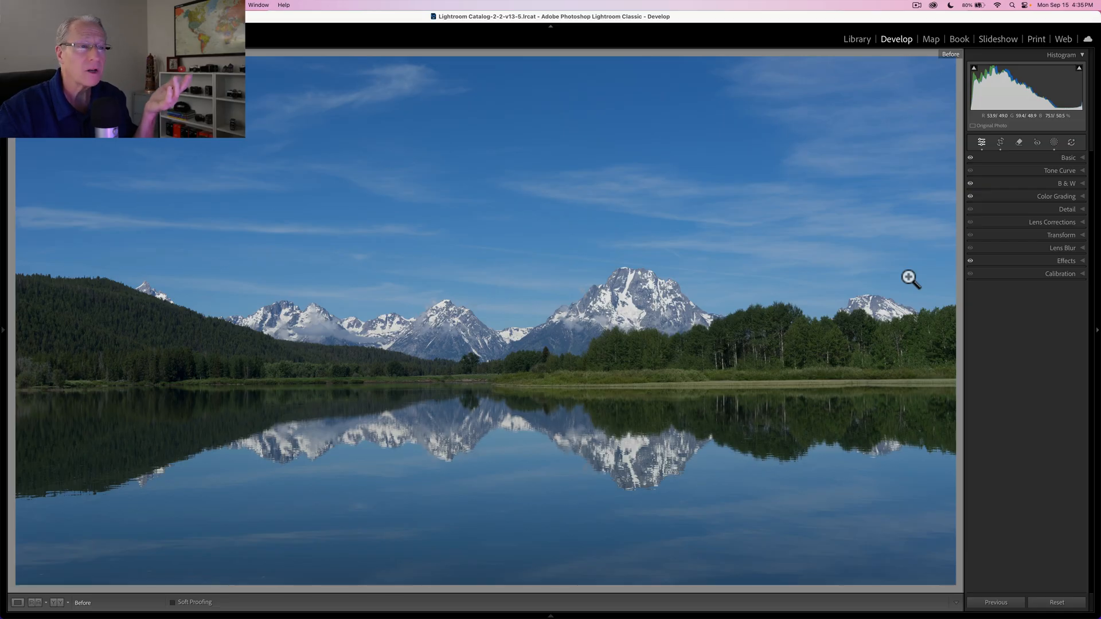